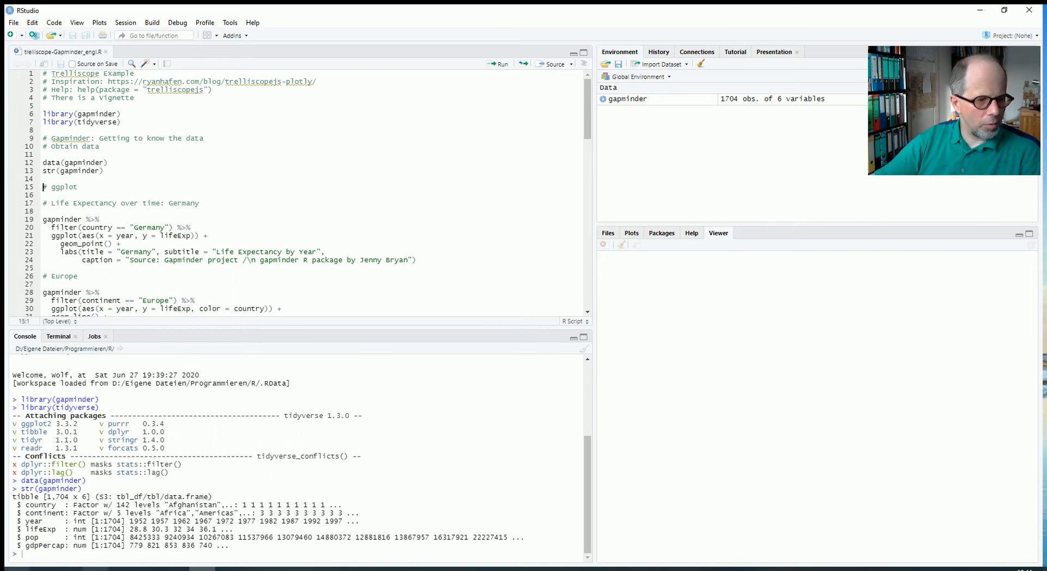
Zoom in on the RStudio interface so the script and console text are larger
left_click(77, 22)
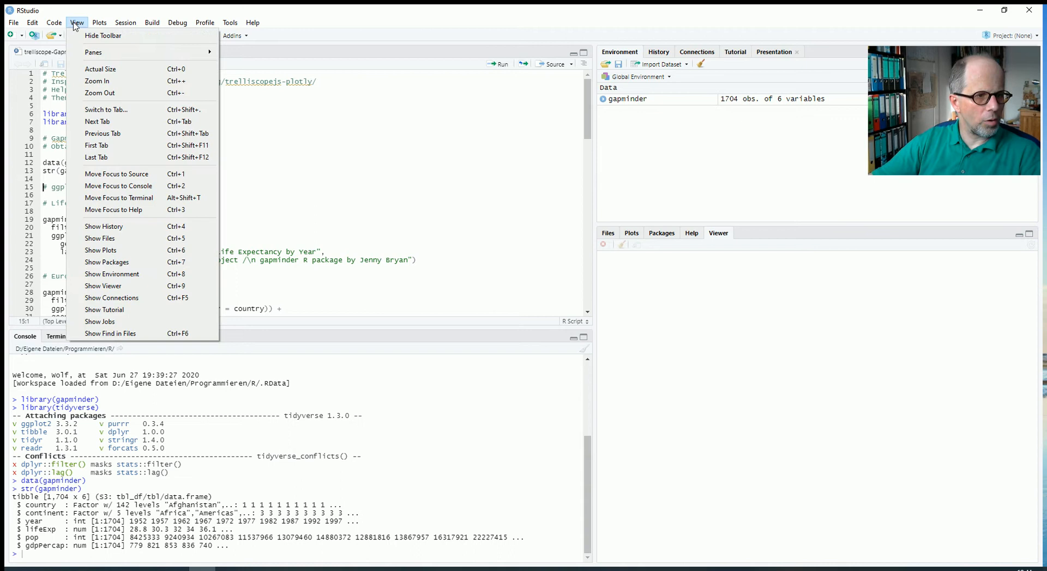
left_click(76, 22)
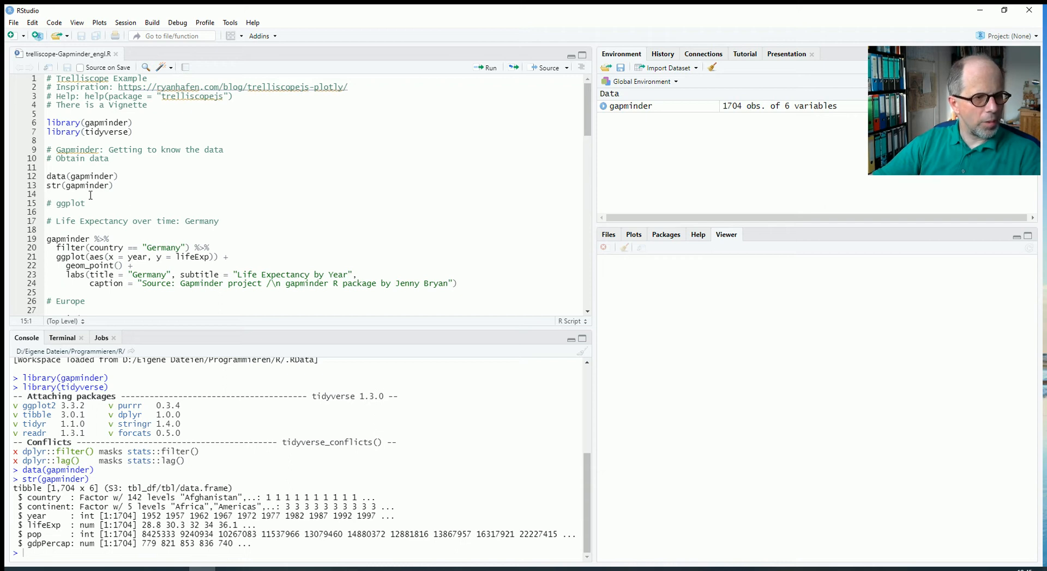
left_click(49, 194)
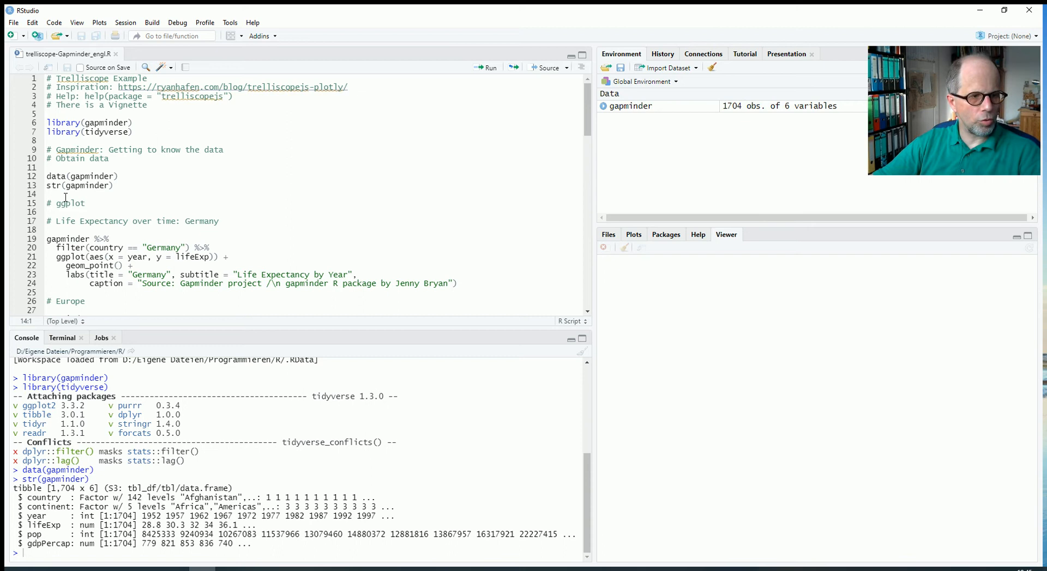
left_click(49, 239)
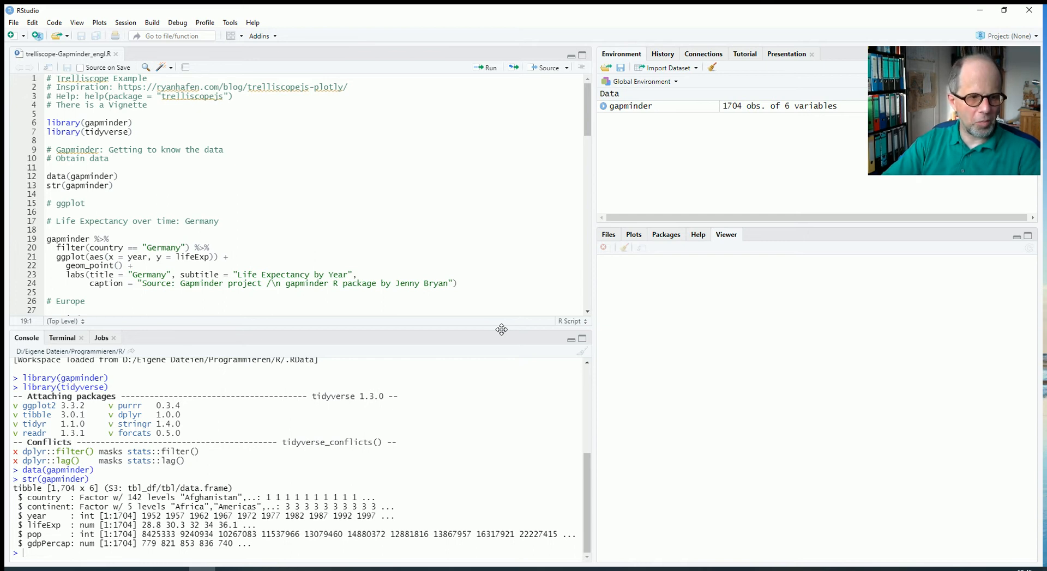
Run the Germany and Europe ggplot blocks to plot Europe life expectancy by year, colored by country
left_click(491, 68)
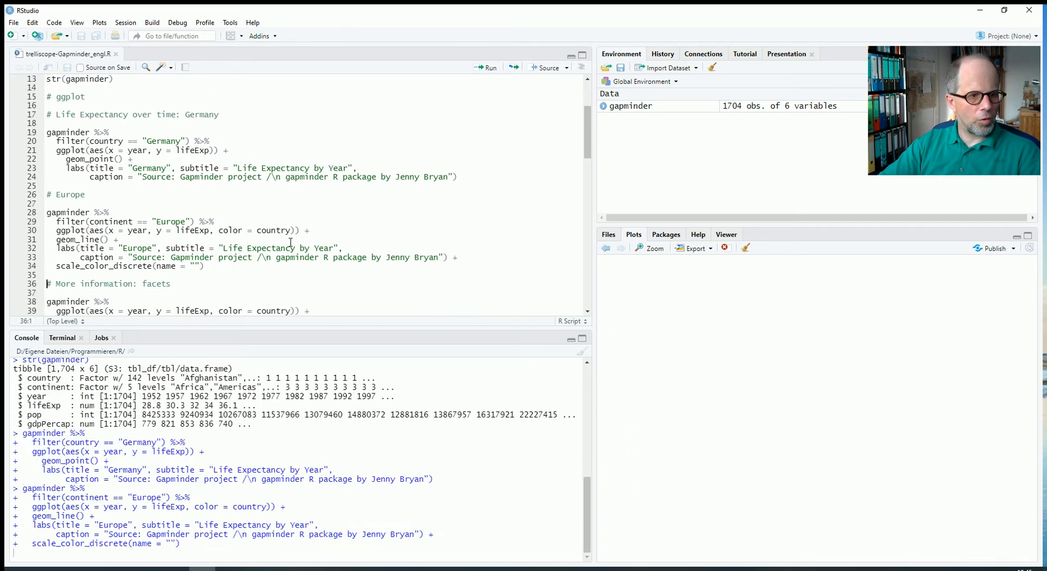
left_click(489, 67)
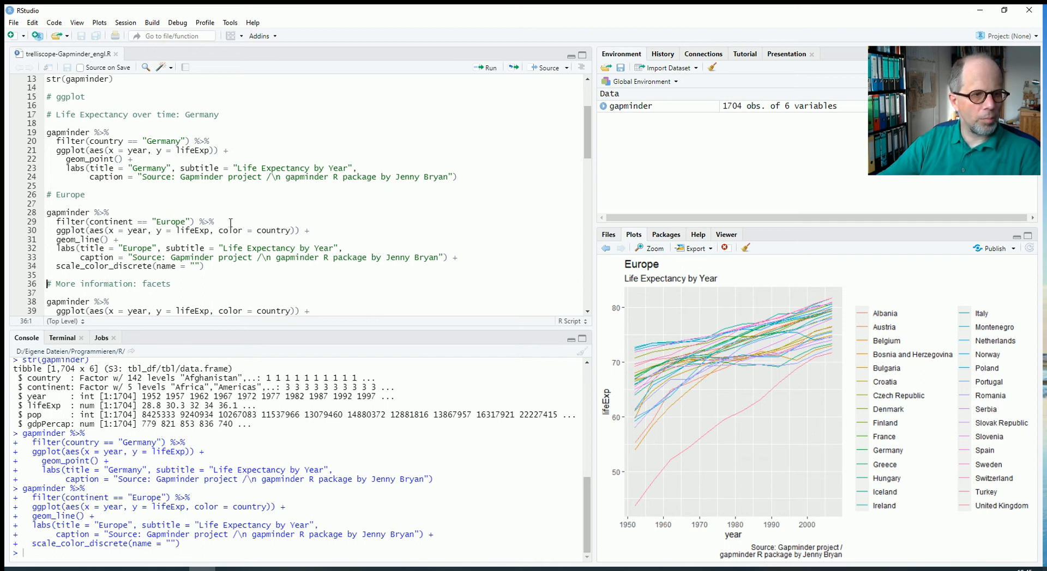
mouse_move(701, 349)
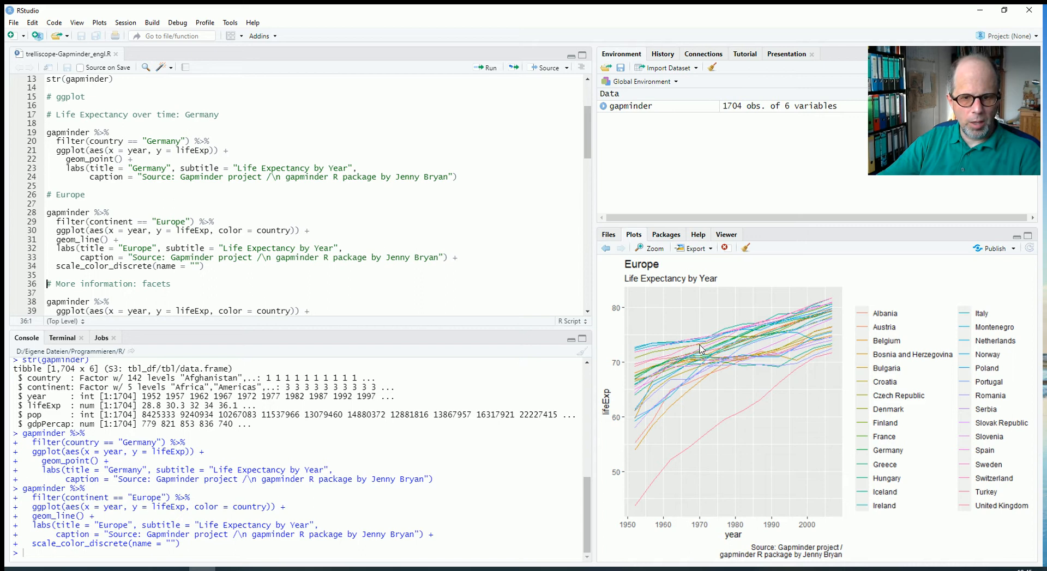
mouse_move(752, 372)
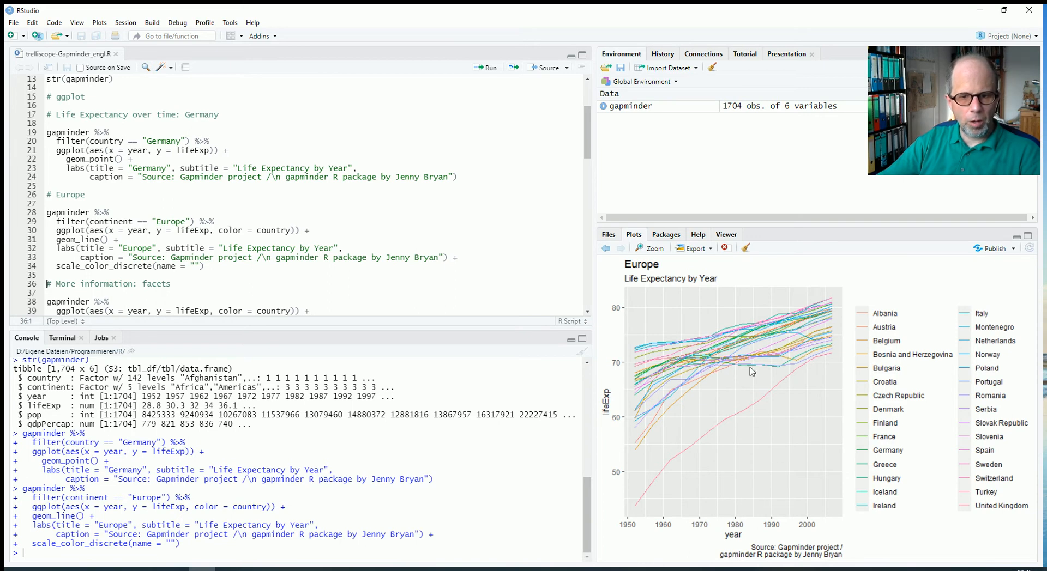
mouse_move(772, 390)
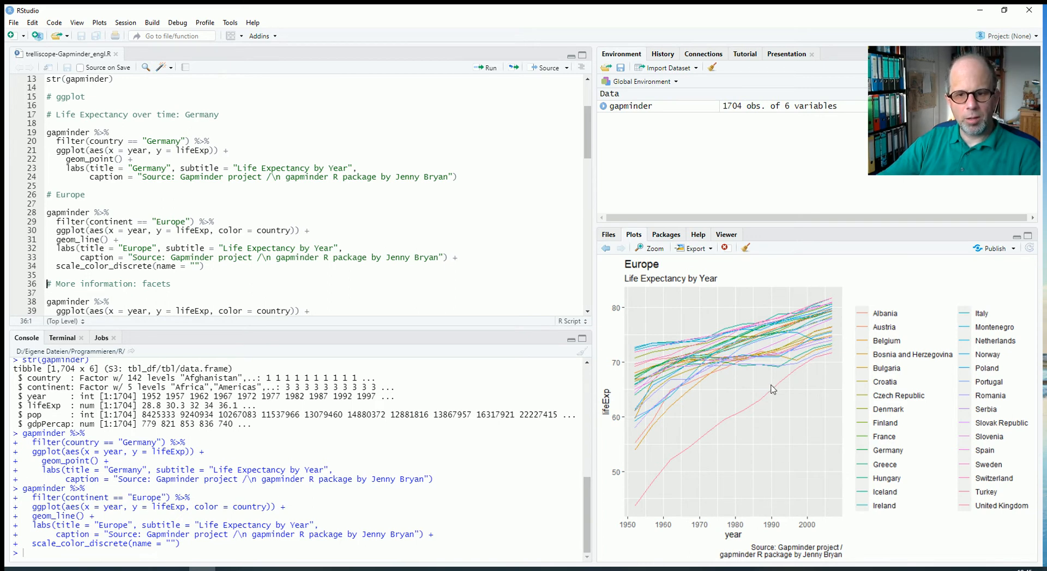
mouse_move(747, 424)
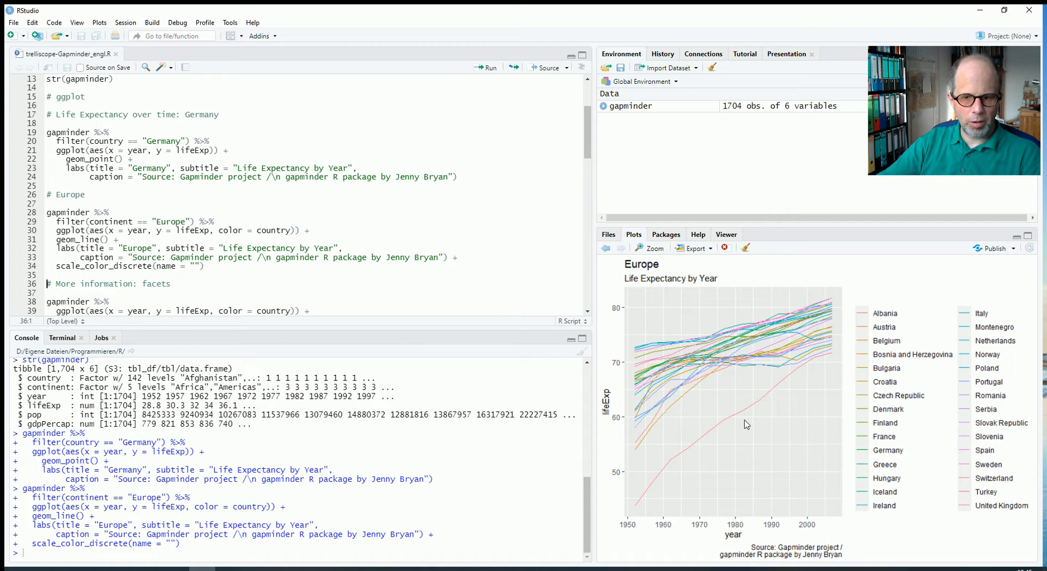
mouse_move(862, 395)
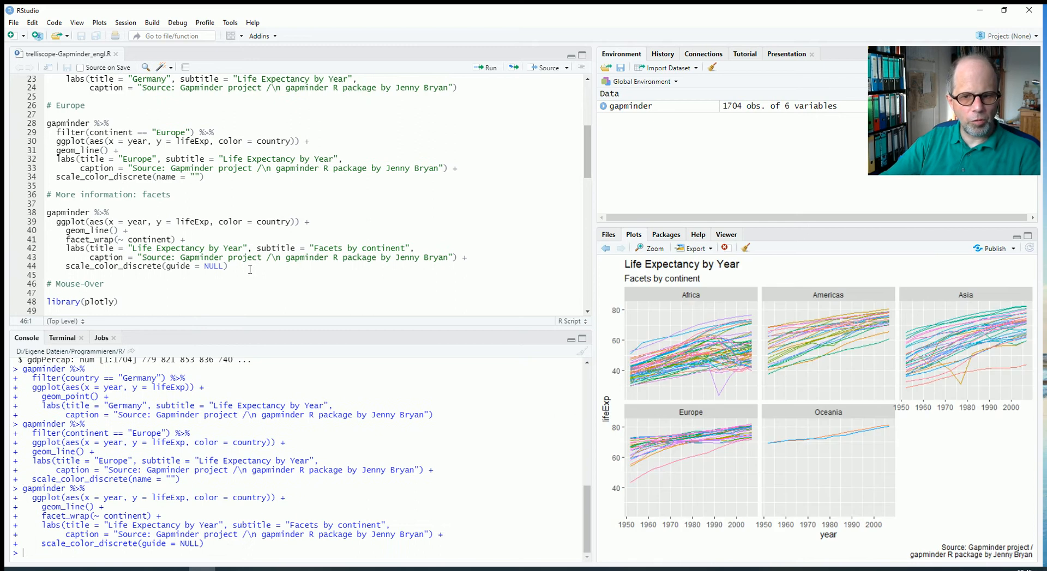
mouse_move(700, 314)
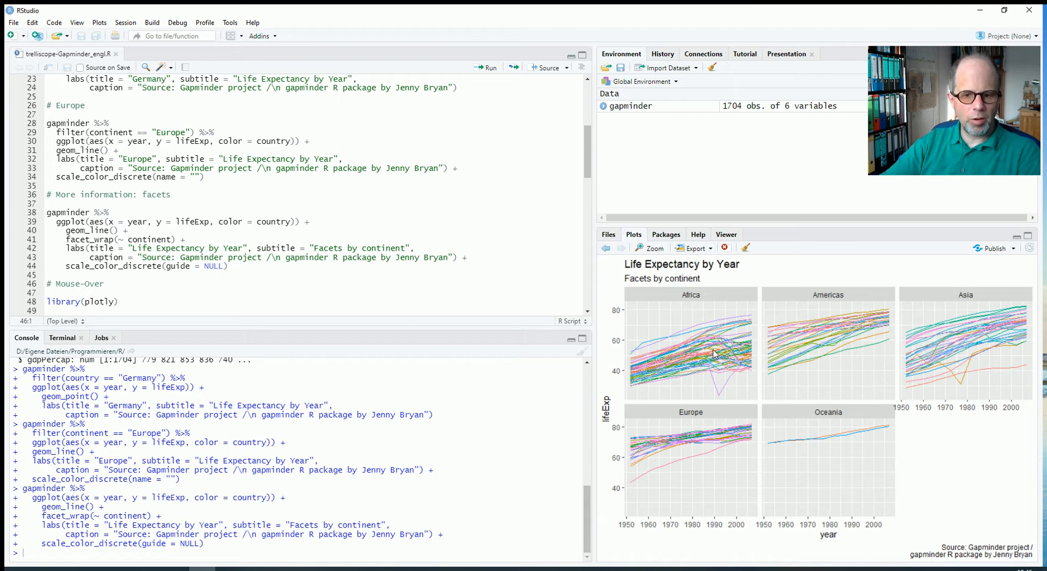
mouse_move(769, 359)
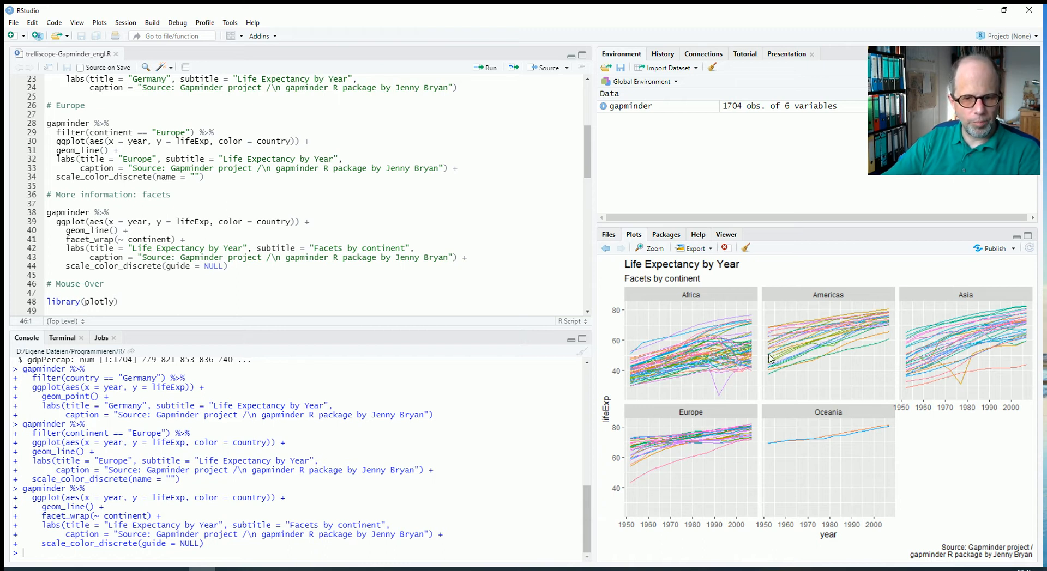
mouse_move(746, 384)
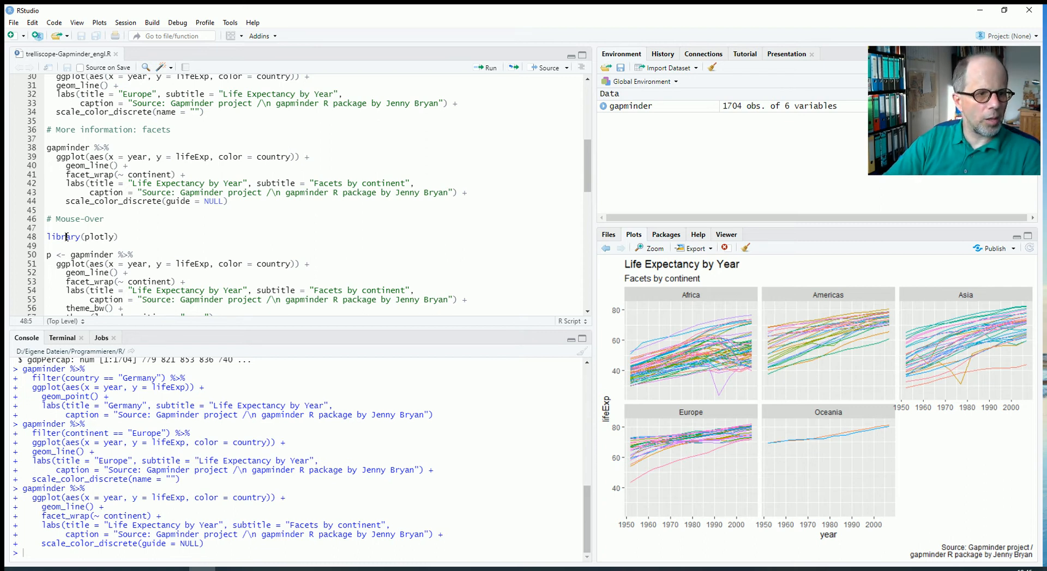
Load plotly, store the faceted chart as p and render it with ggplotly(p)
left_click(487, 67)
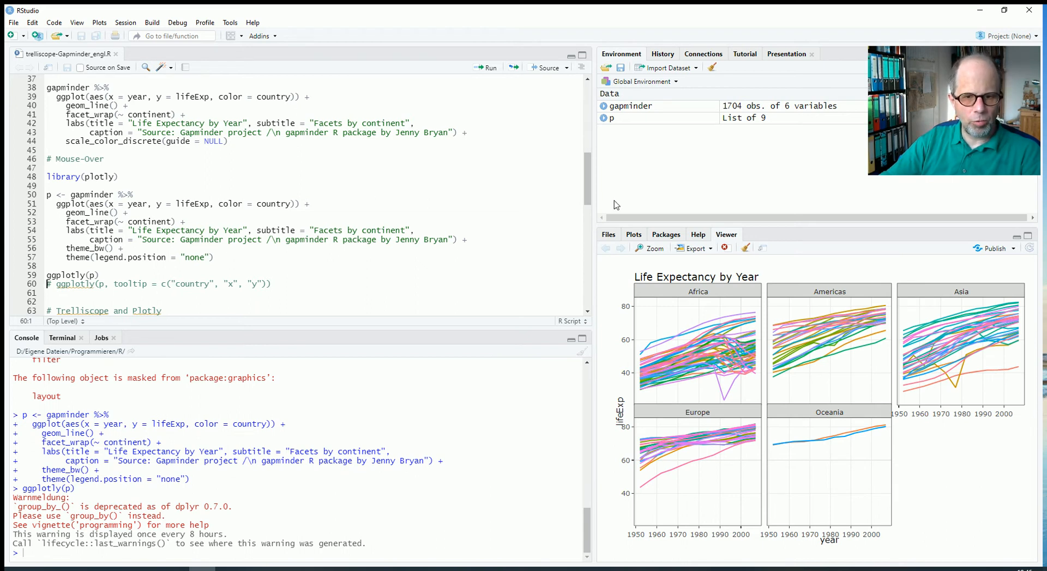
left_click(648, 248)
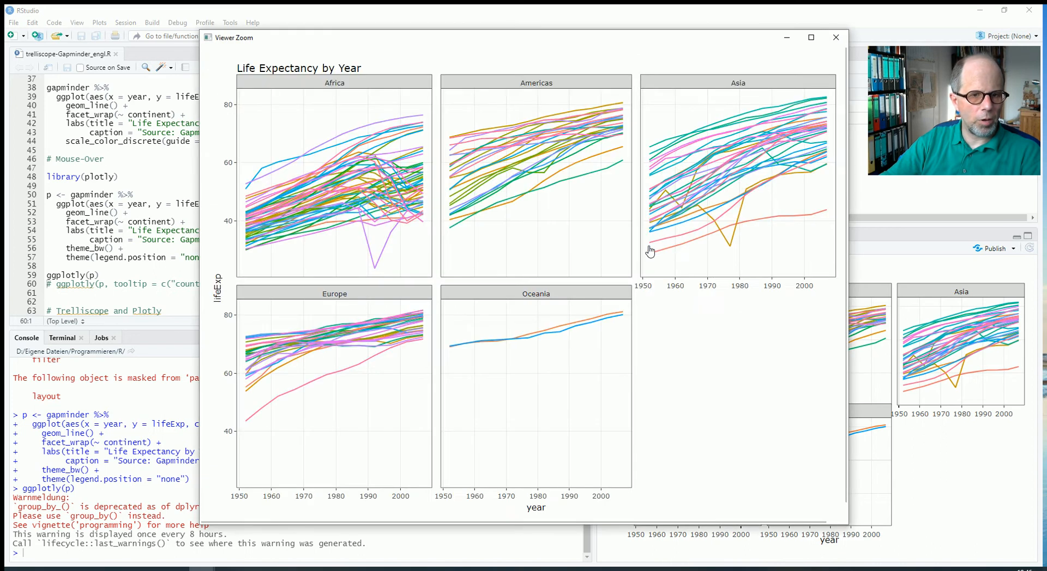
mouse_move(373, 270)
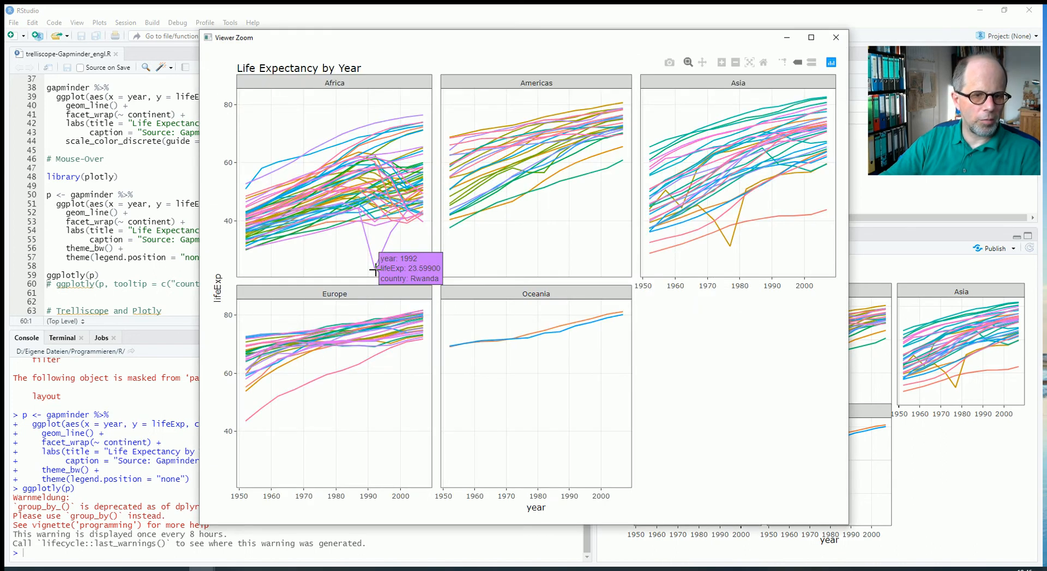
mouse_move(358, 229)
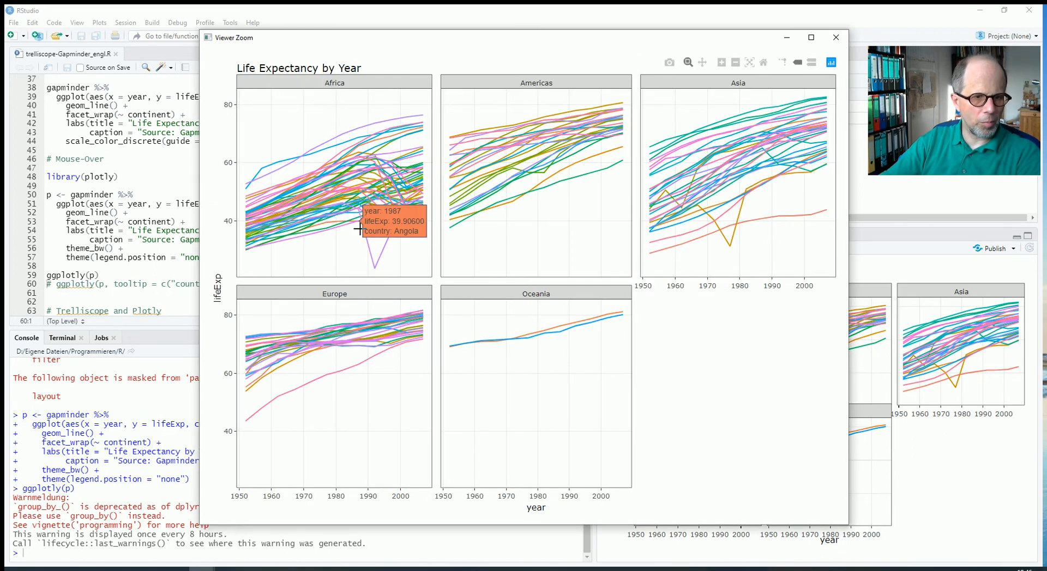
mouse_move(373, 274)
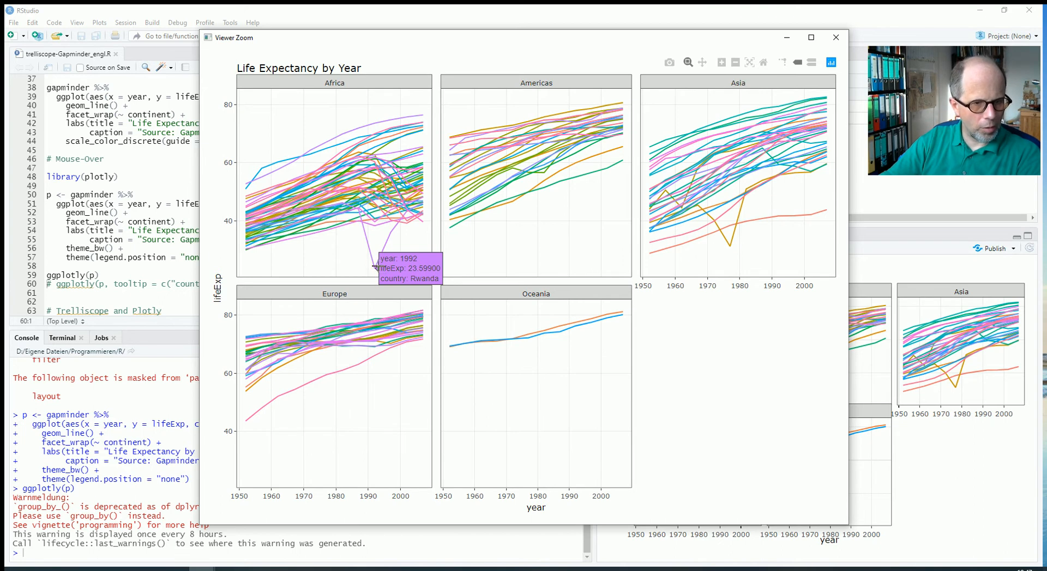
mouse_move(374, 269)
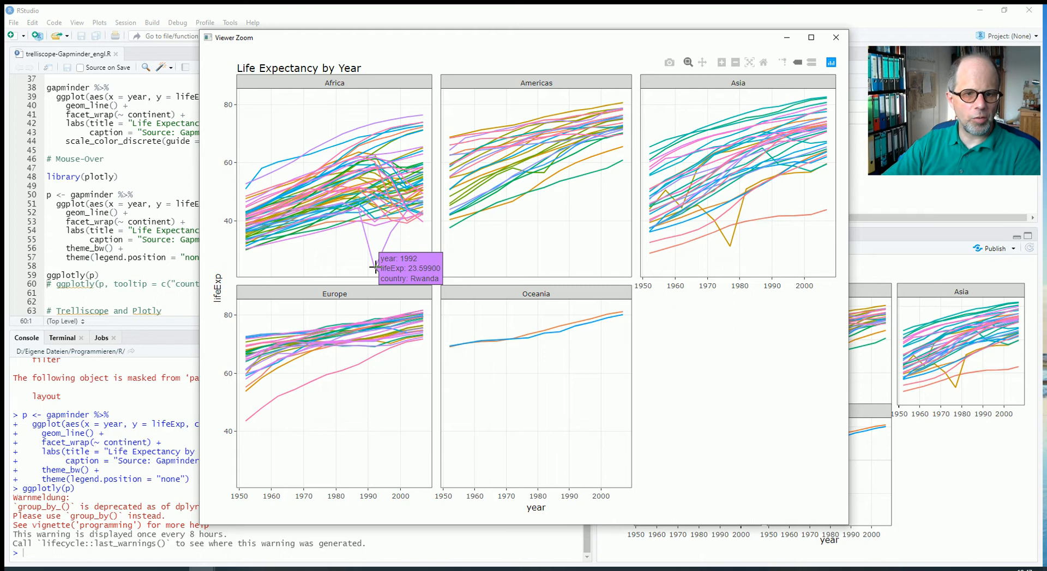
mouse_move(728, 246)
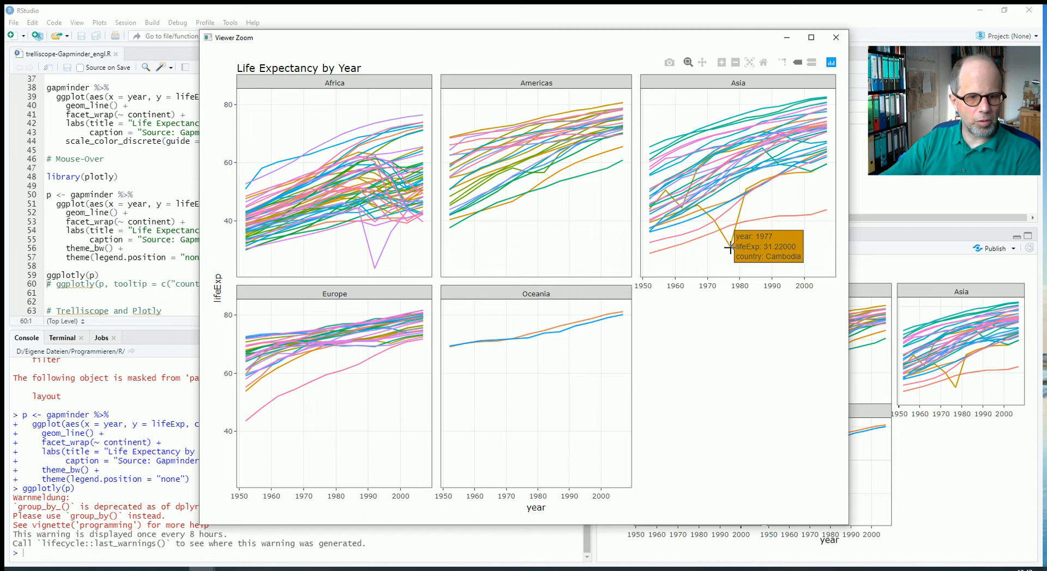
mouse_move(705, 138)
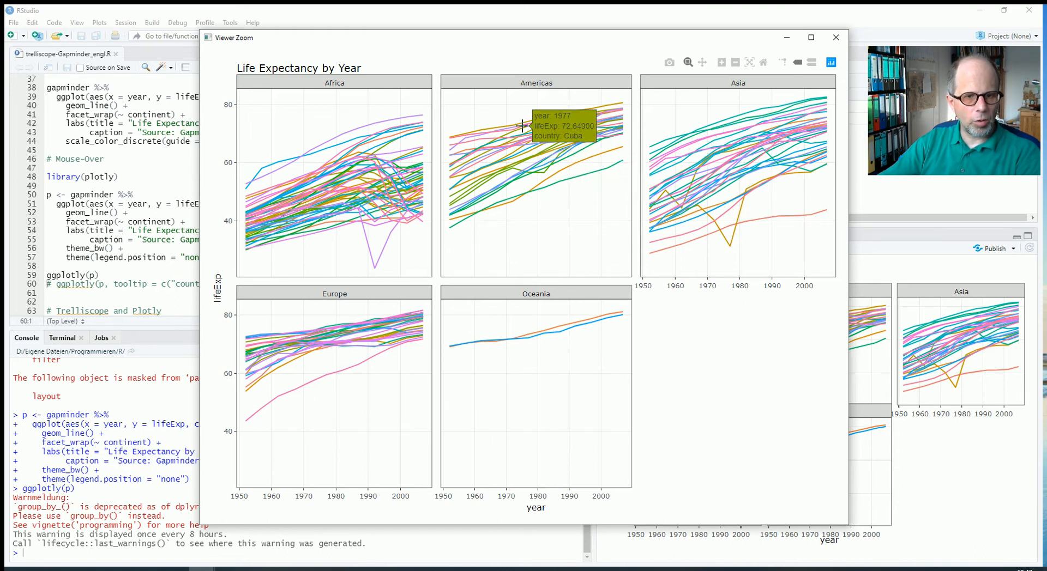
mouse_move(477, 172)
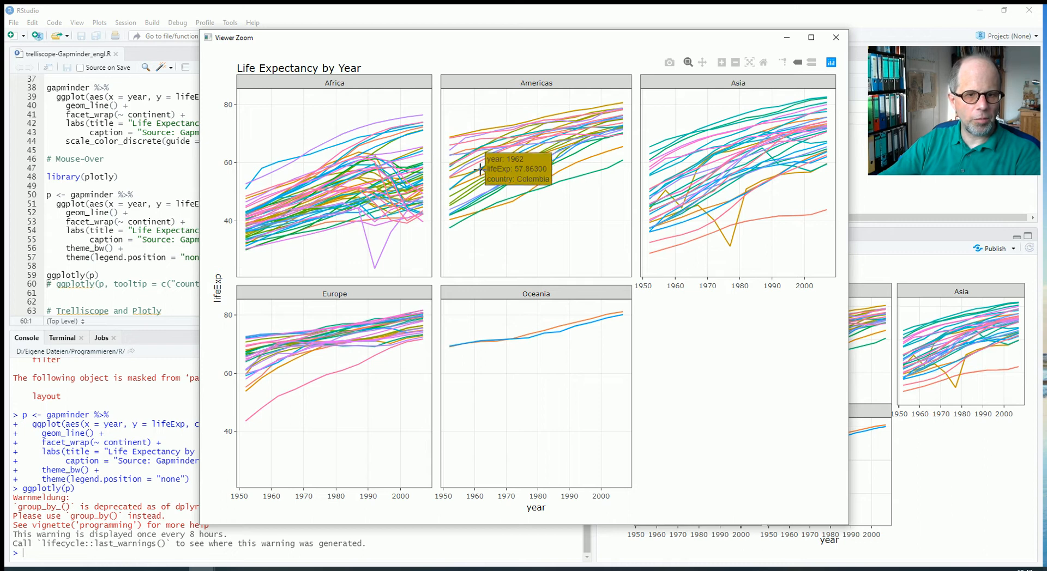
mouse_move(337, 327)
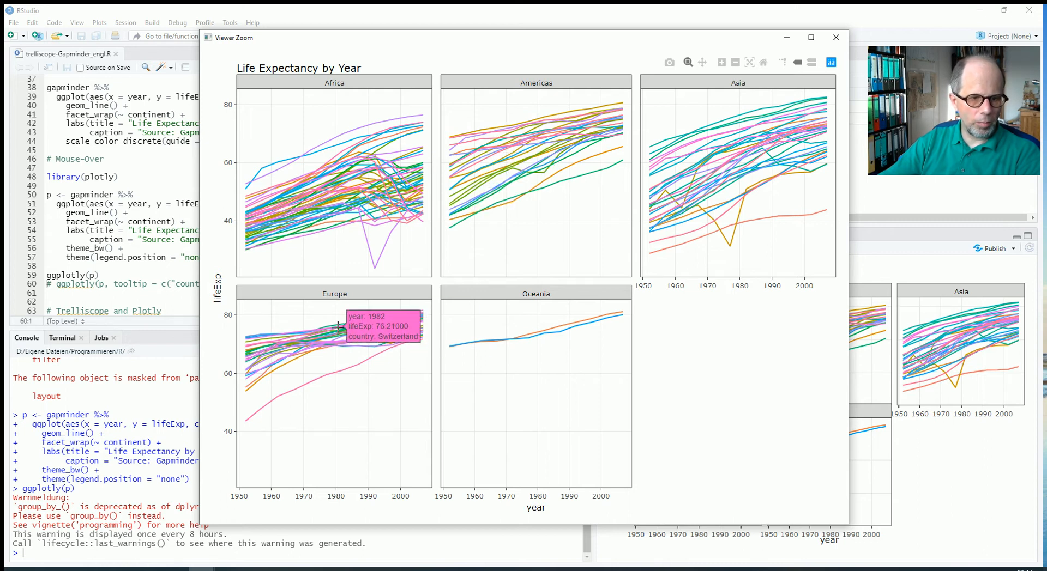
mouse_move(288, 342)
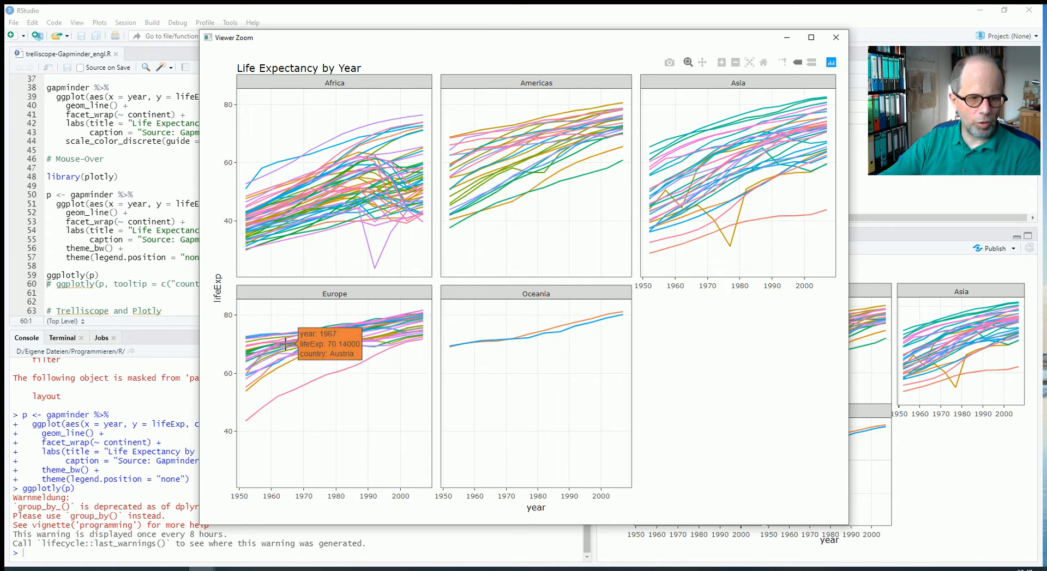
mouse_move(276, 361)
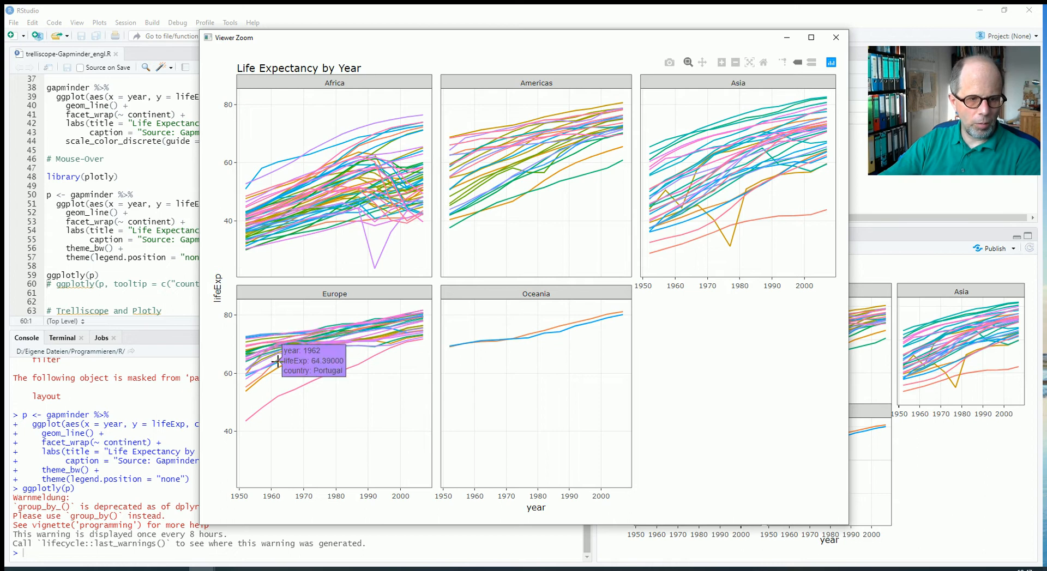
mouse_move(271, 347)
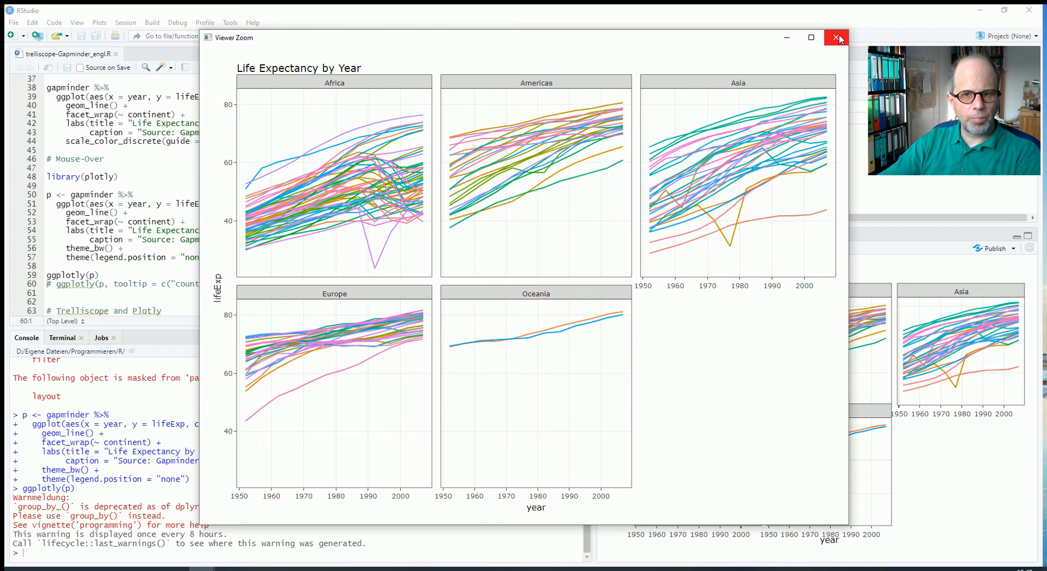
left_click(837, 37)
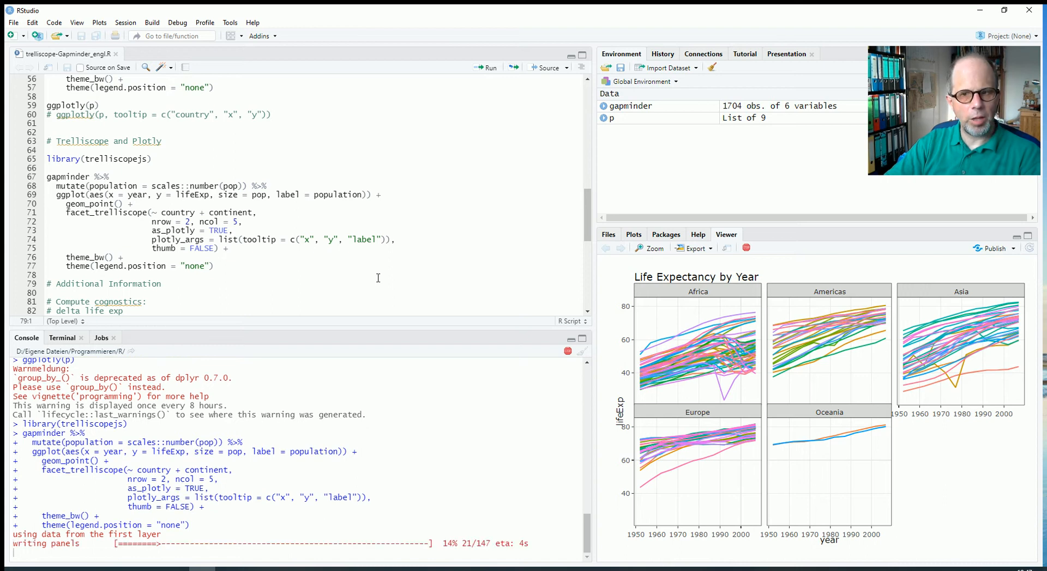
mouse_move(293, 465)
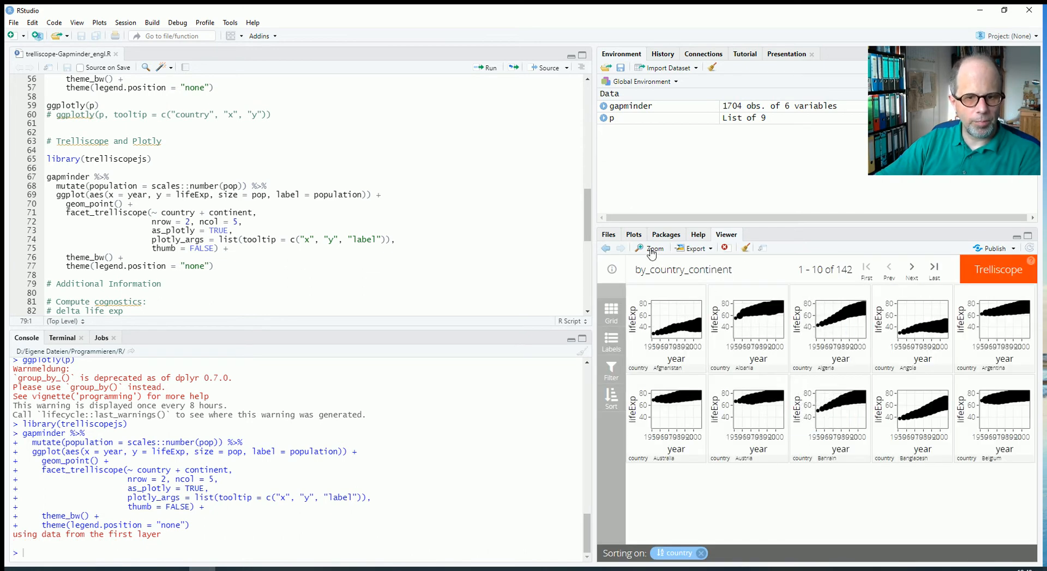
Show the Trelliscope country panels (1–10 of 142) in a separate Viewer Zoom window
left_click(650, 249)
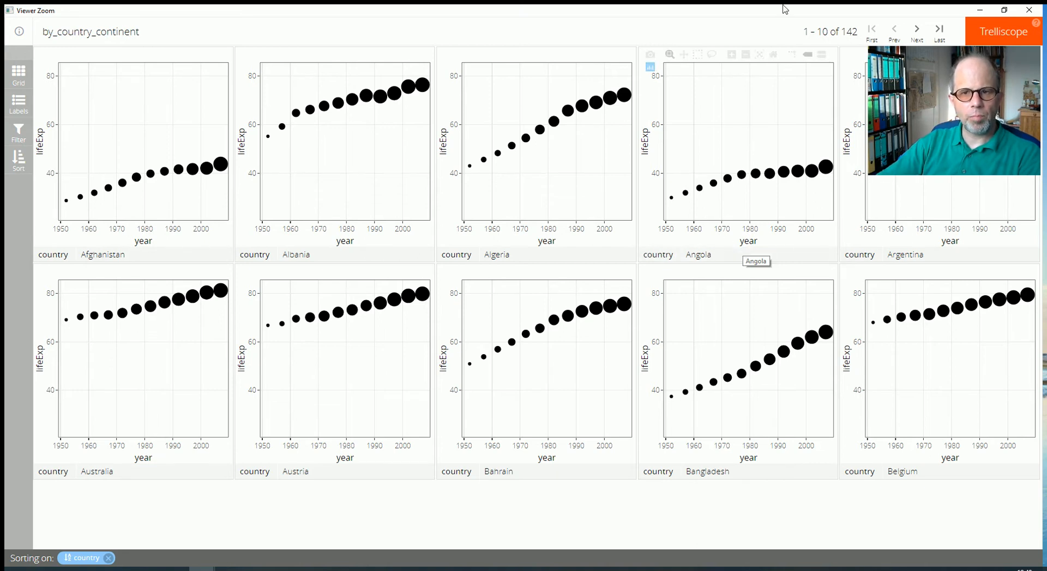
mouse_move(849, 43)
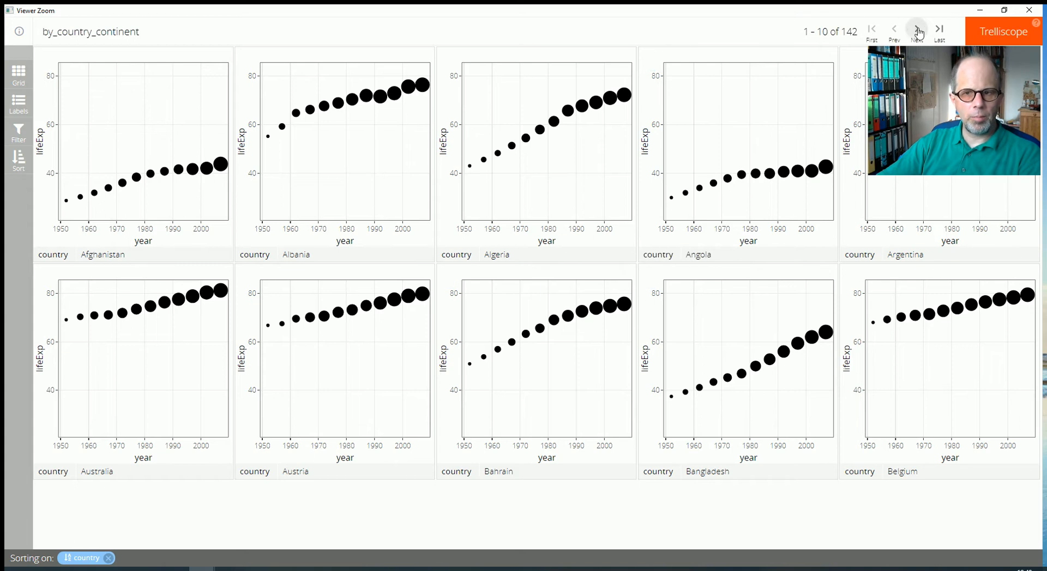
left_click(917, 29)
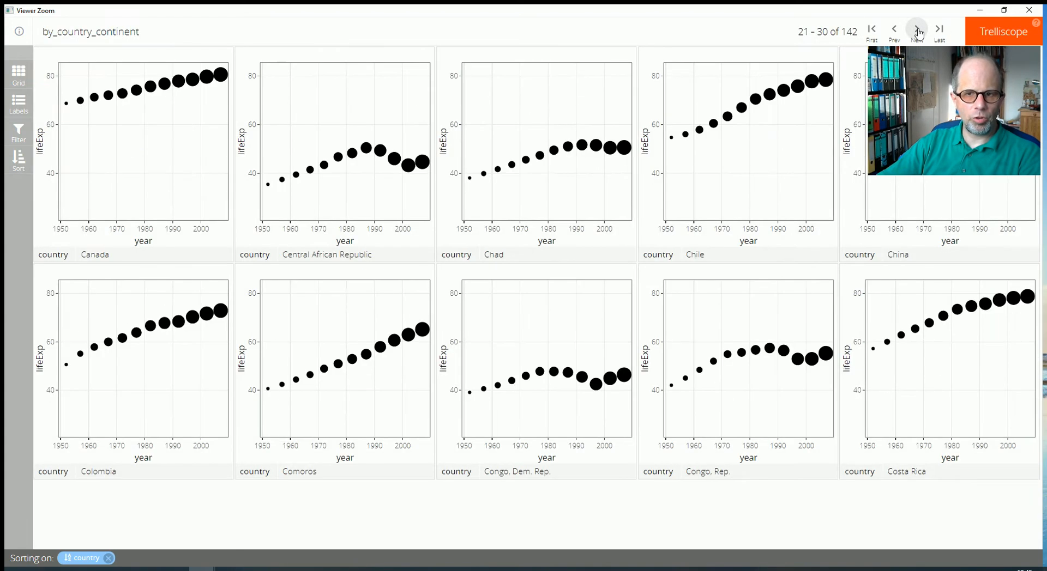
left_click(871, 29)
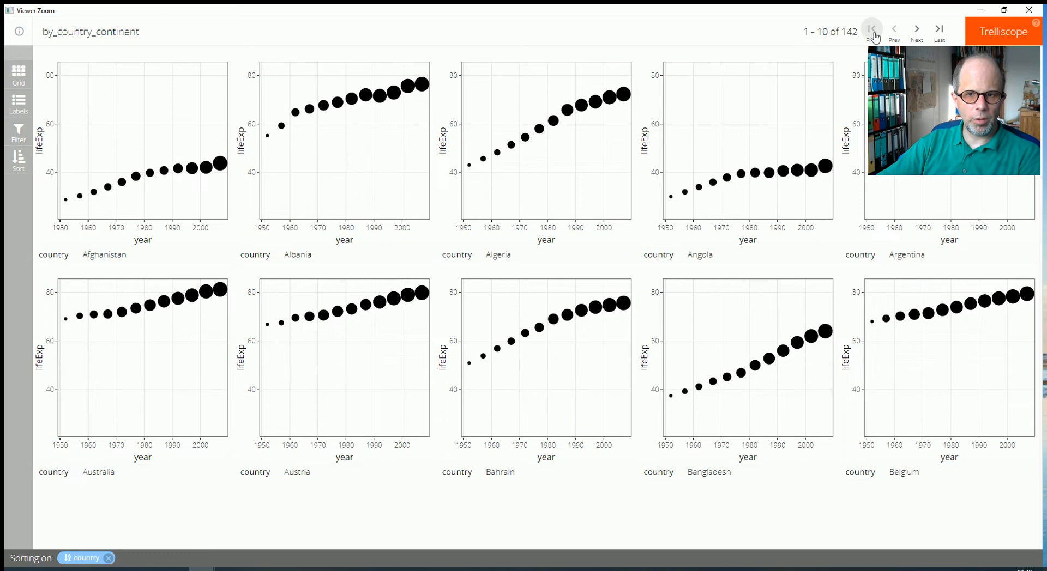
mouse_move(218, 163)
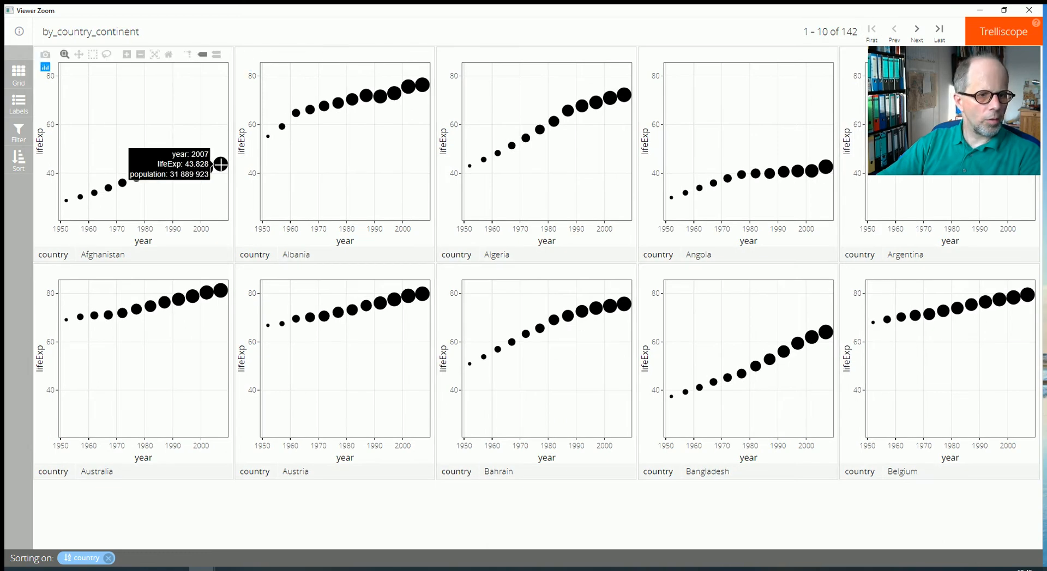
mouse_move(208, 168)
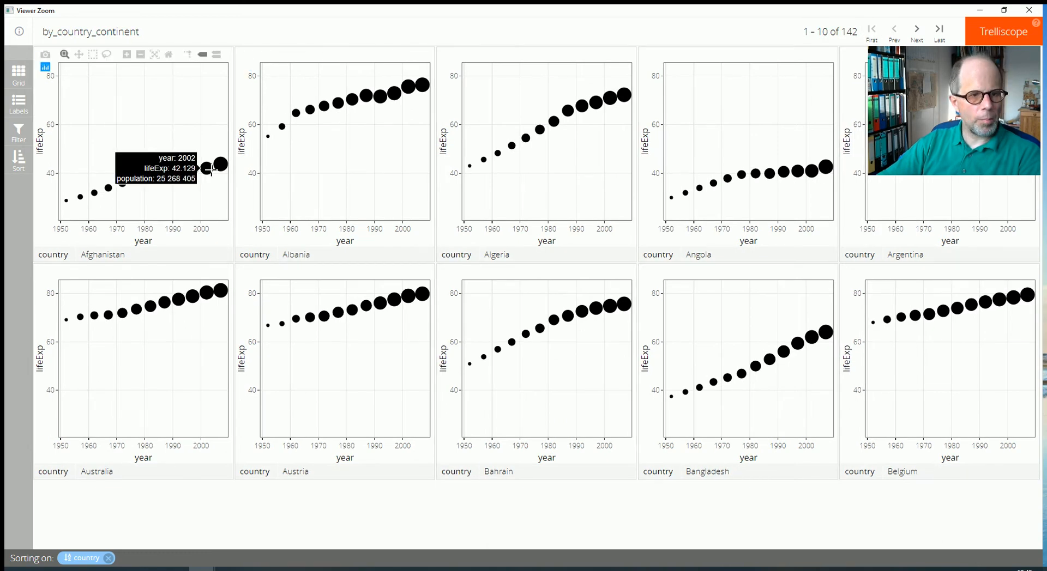
mouse_move(119, 187)
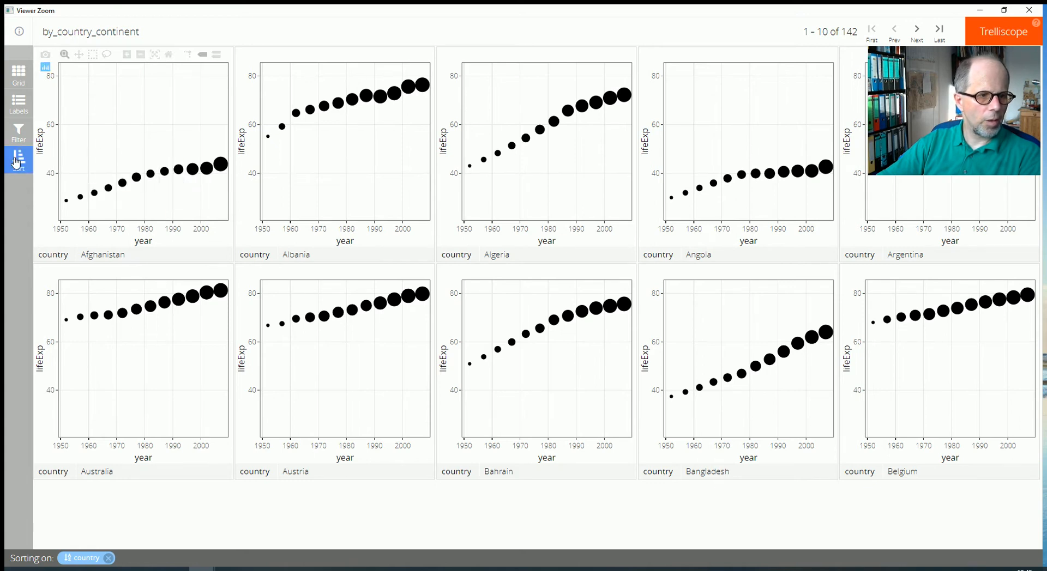
Sort the panels by lifeExp_max, lowest first, so Sierra Leone at 42.568 leads
left_click(18, 158)
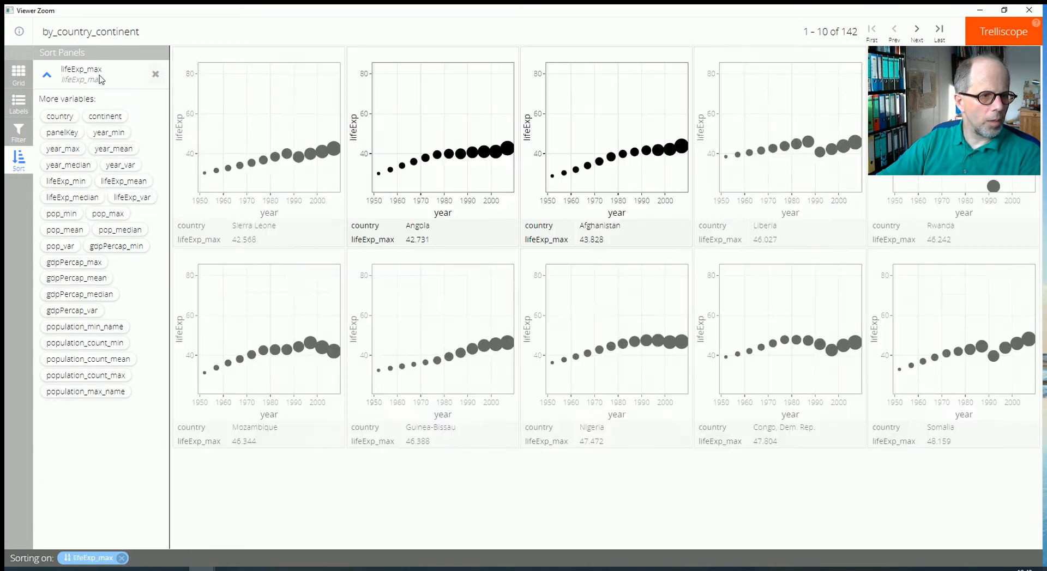
left_click(41, 76)
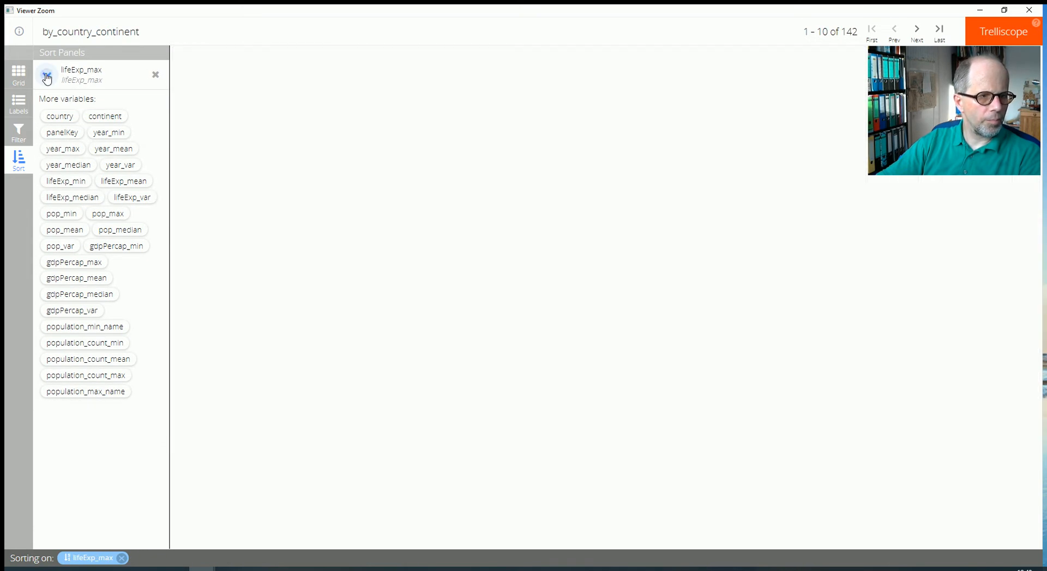
left_click(42, 75)
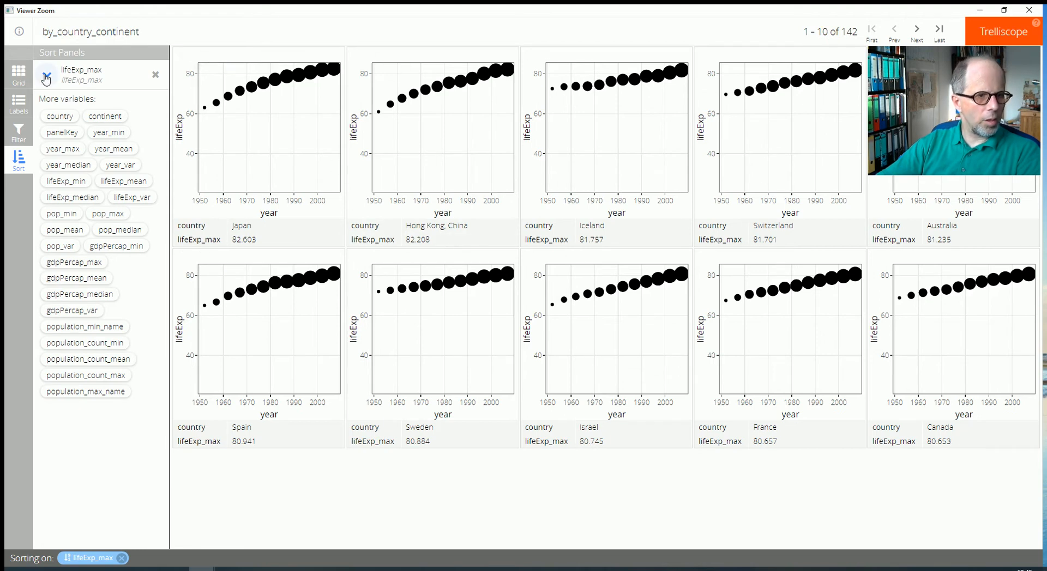
left_click(47, 77)
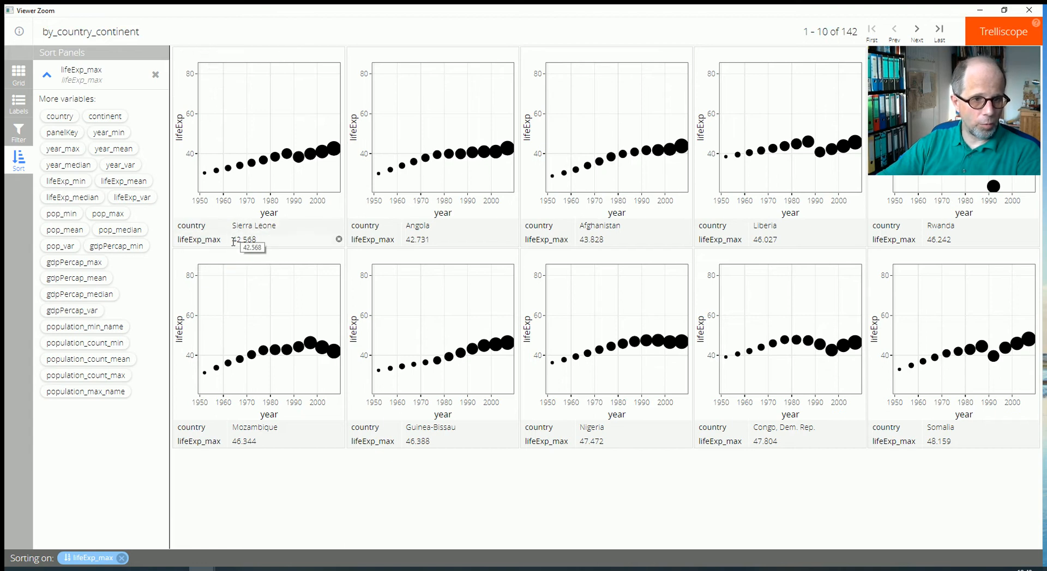
mouse_move(398, 230)
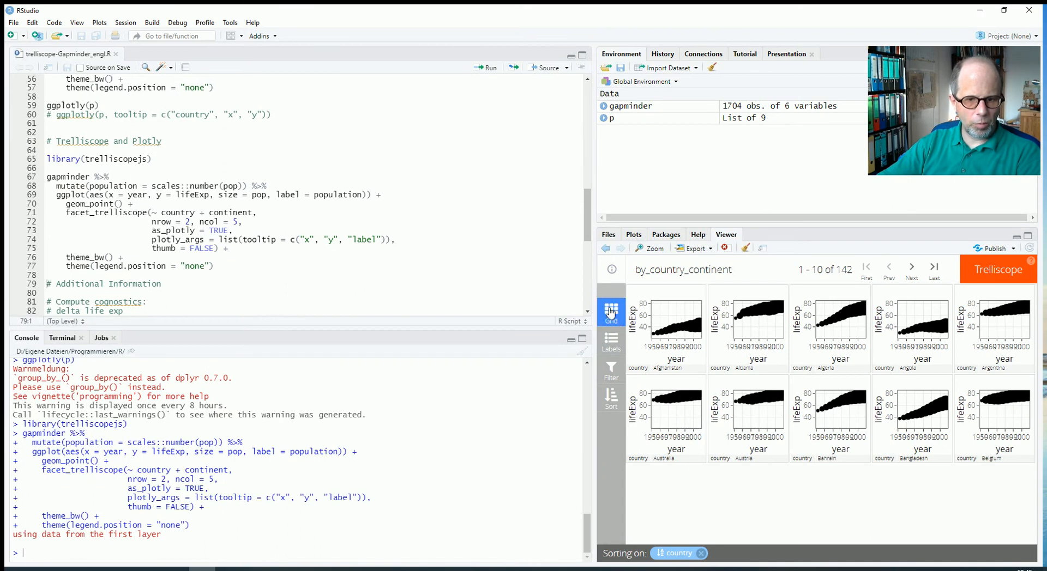
Adjust the panel grid, then run the delta_lifeExp mutate block to create gapminder_cog
left_click(611, 311)
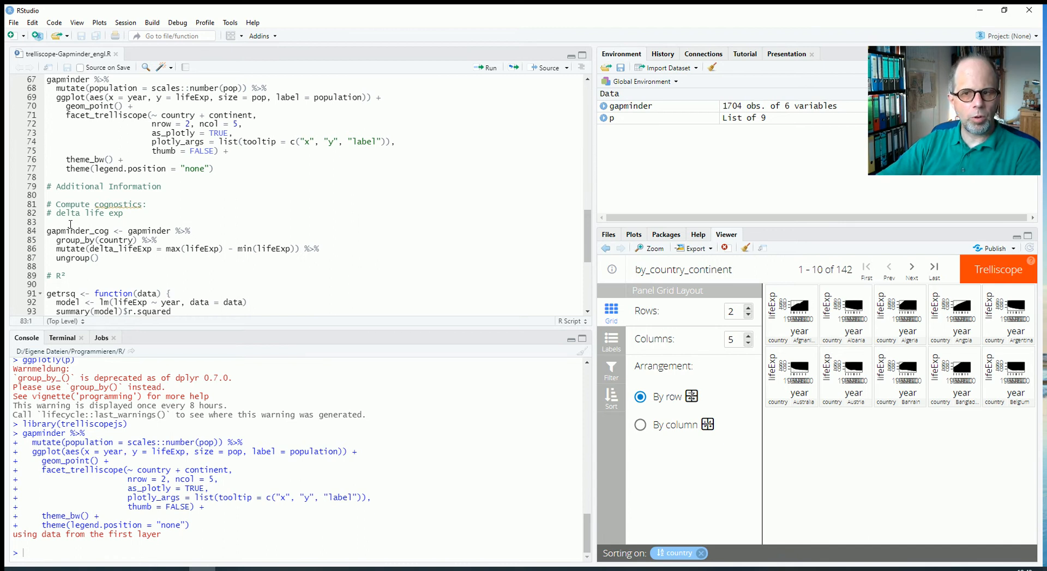
scroll("down", 3)
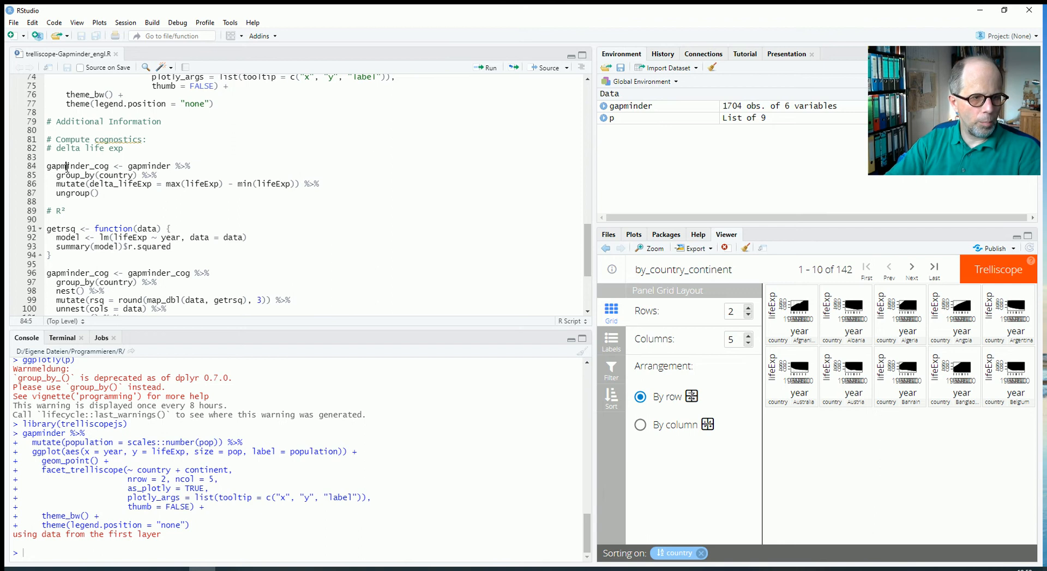
left_click(488, 67)
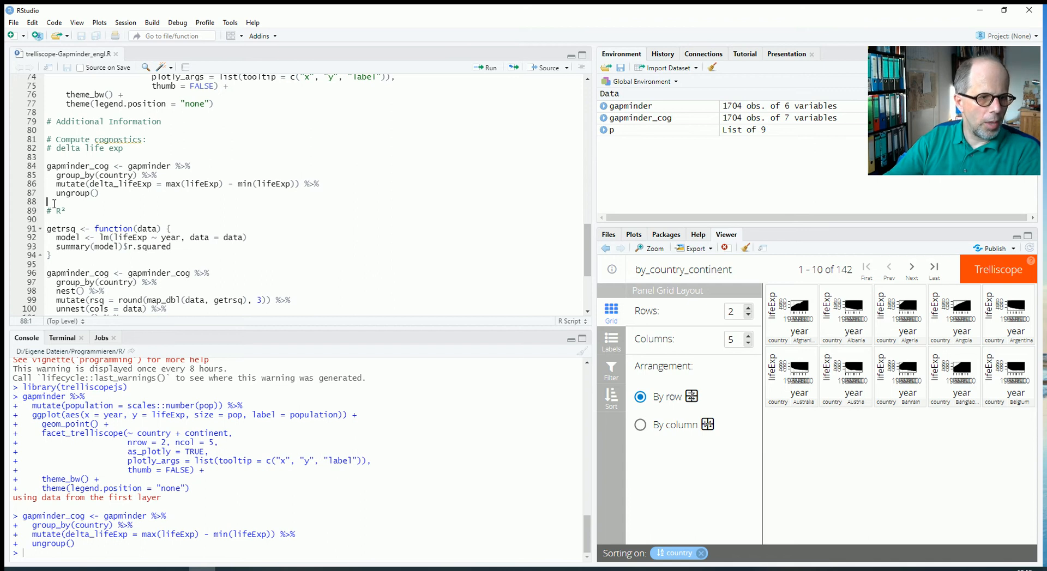
scroll("down", 3)
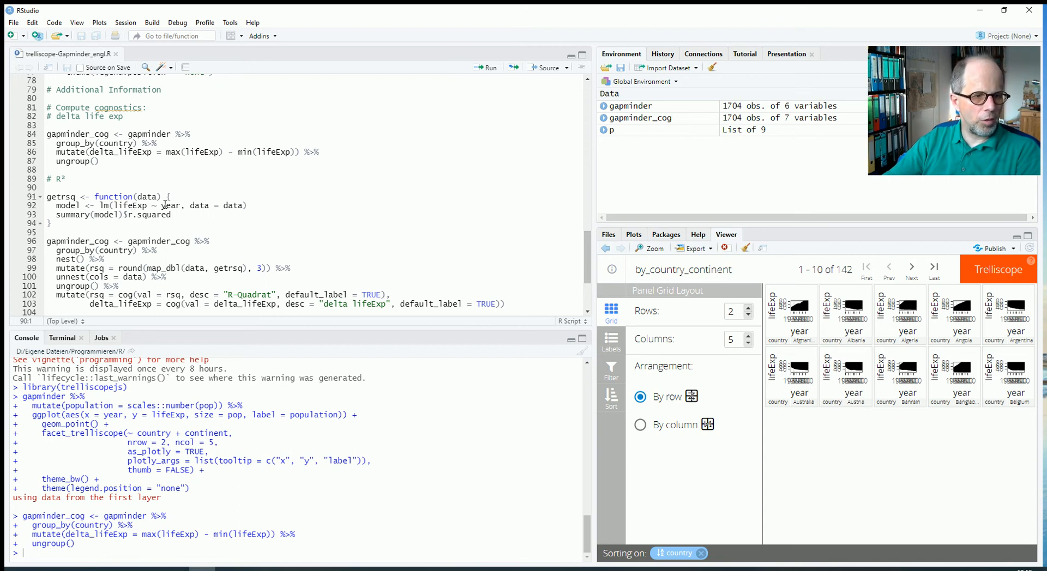
Define getrsq returning a regression's R² and review the nest/map_dbl pipeline that applies it
double_click(170, 205)
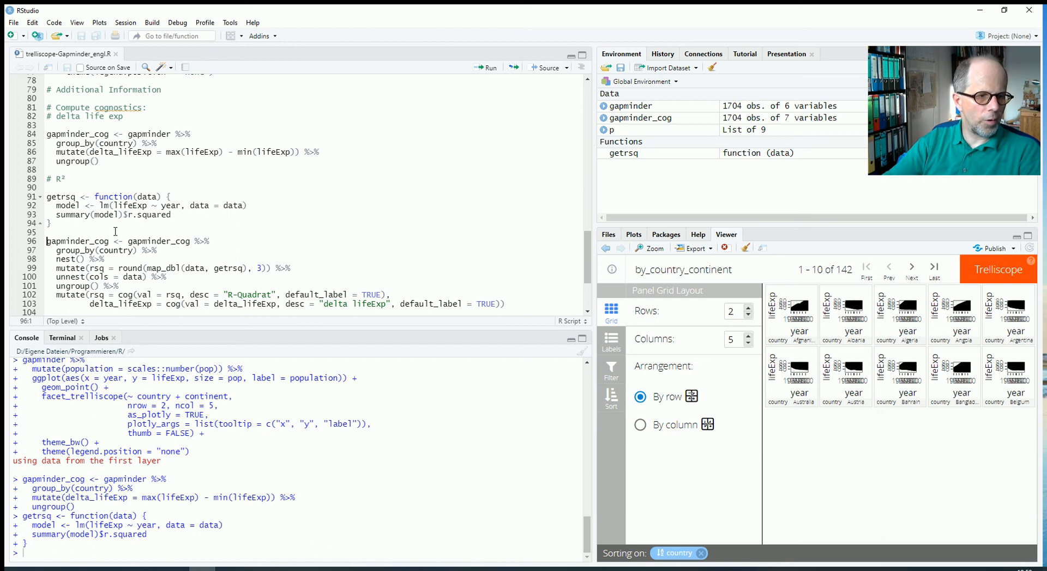
scroll("down", 3)
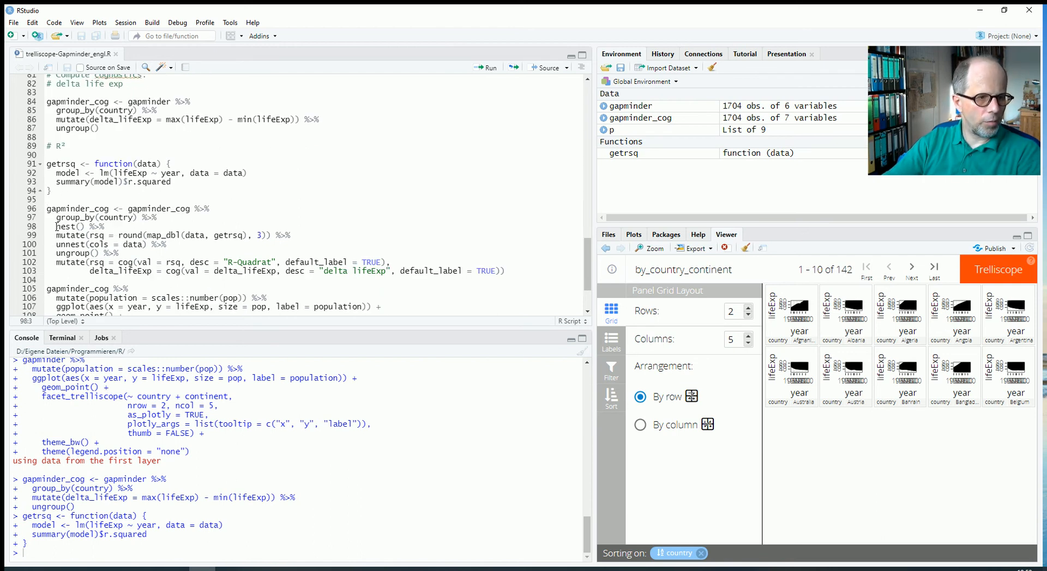
double_click(66, 226)
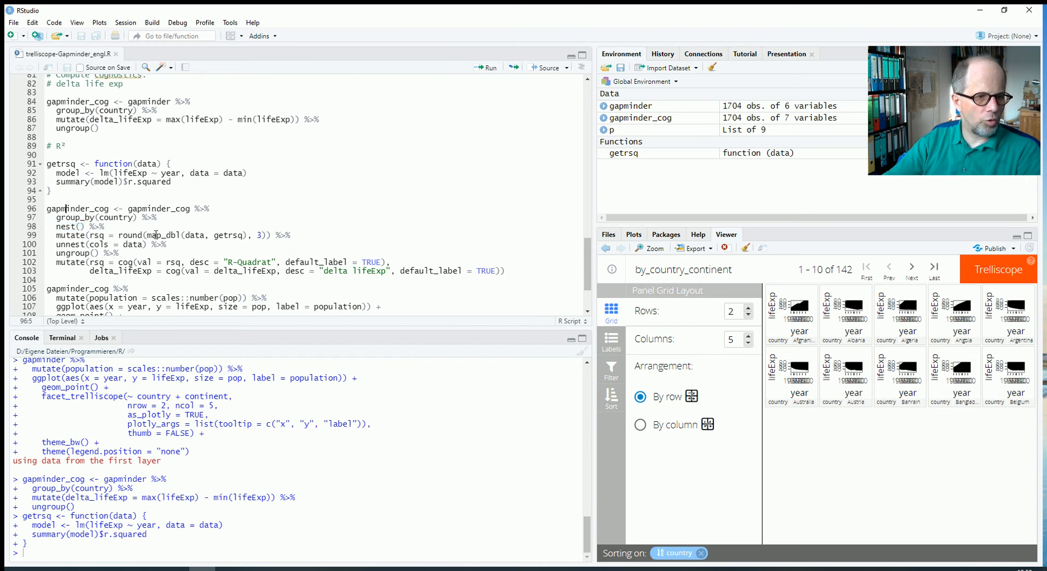
double_click(162, 235)
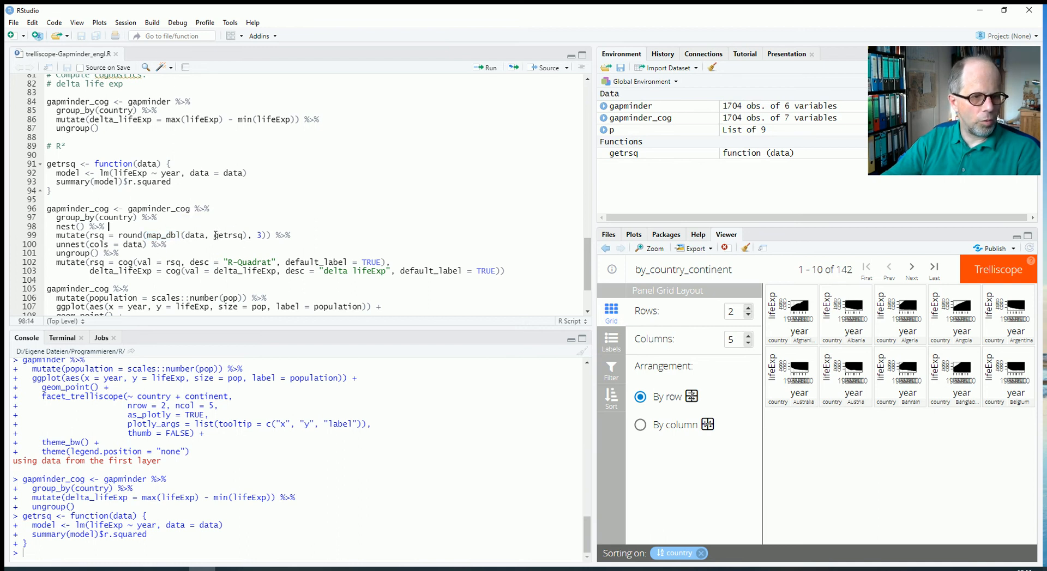
double_click(226, 235)
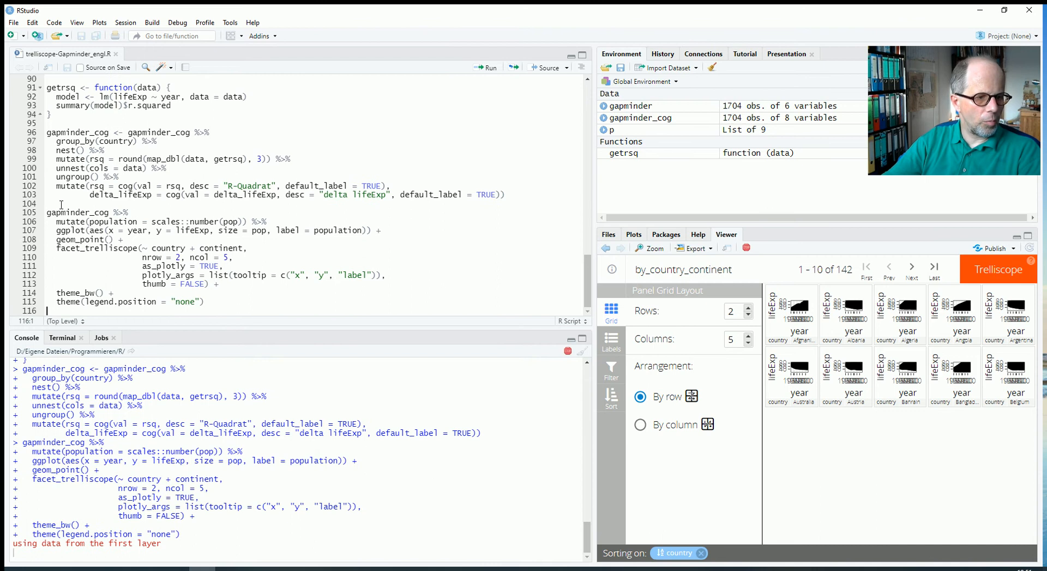
mouse_move(798, 270)
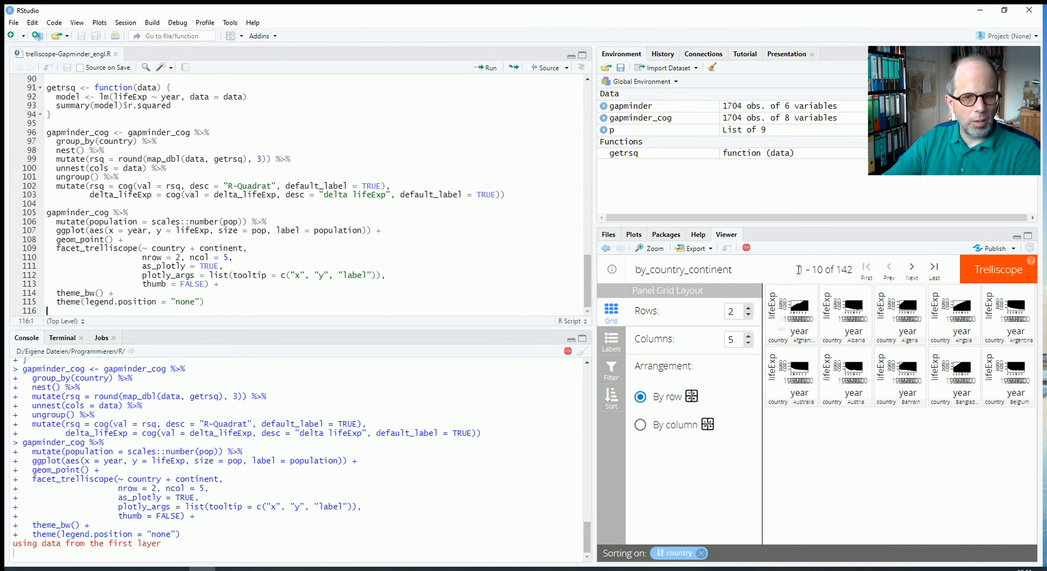
mouse_move(807, 301)
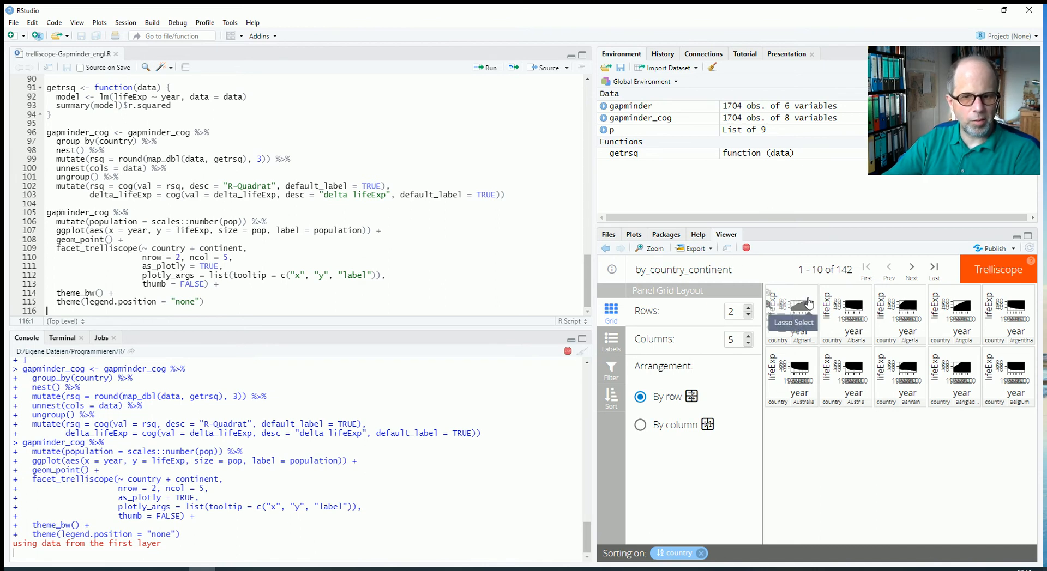
mouse_move(389, 274)
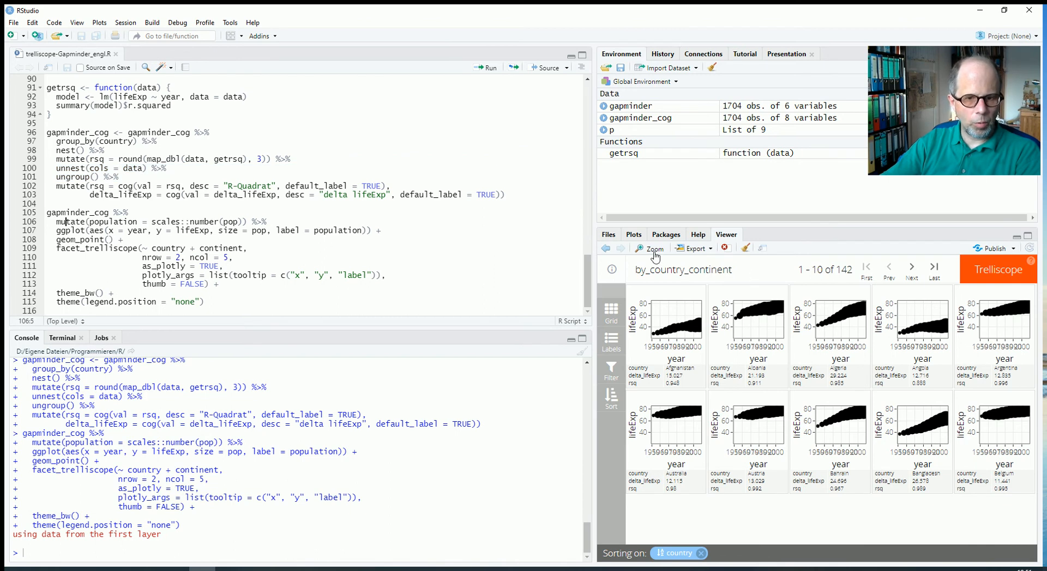
Rebuild the Trelliscope display with delta_lifeExp and rsq cognostics and enlarge it
left_click(655, 248)
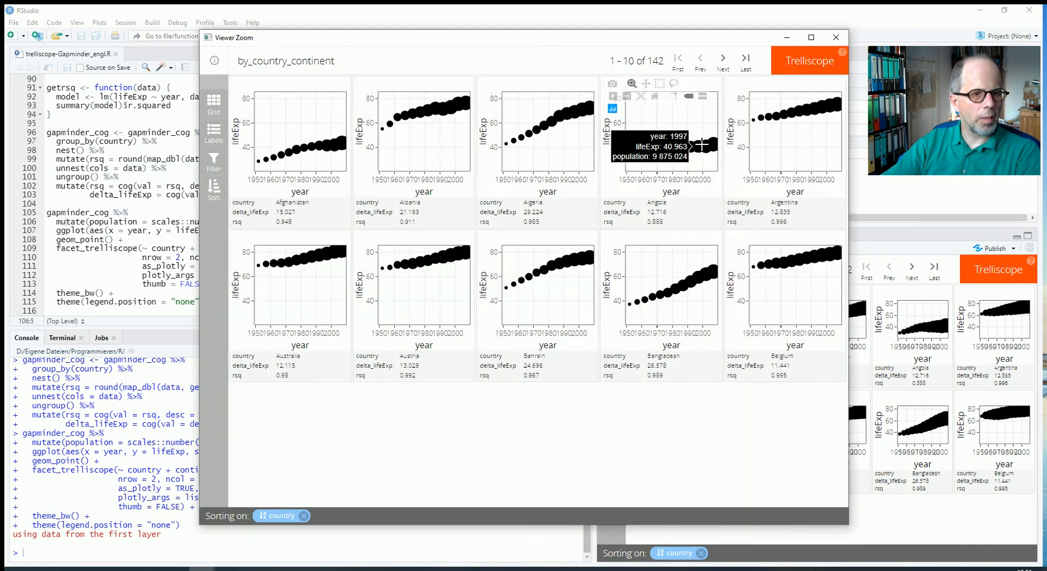
Maximise the Trelliscope window and show the Sort Panels pane listing delta_lifeExp and rsq
left_click(811, 37)
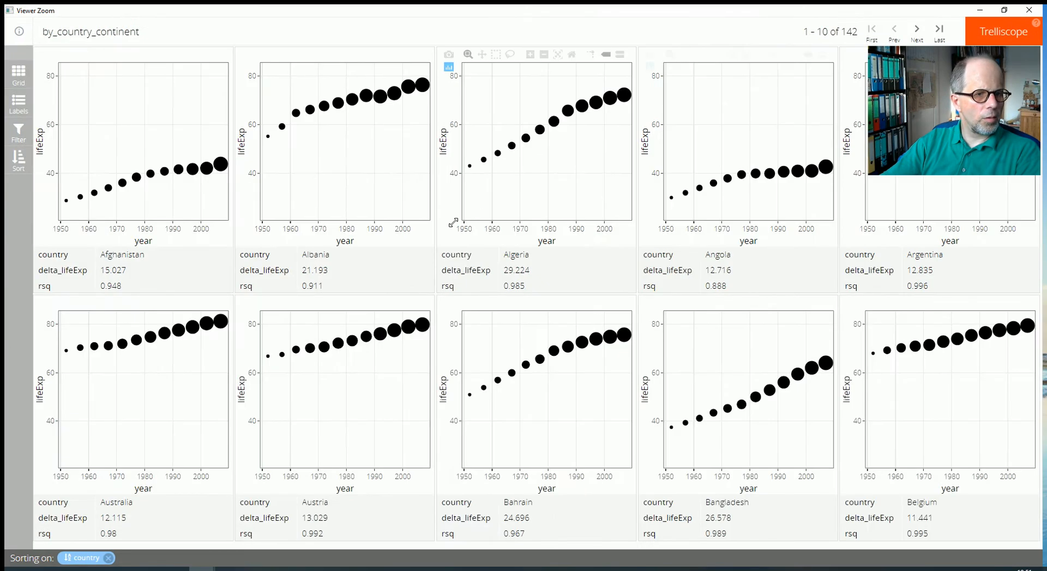
mouse_move(119, 188)
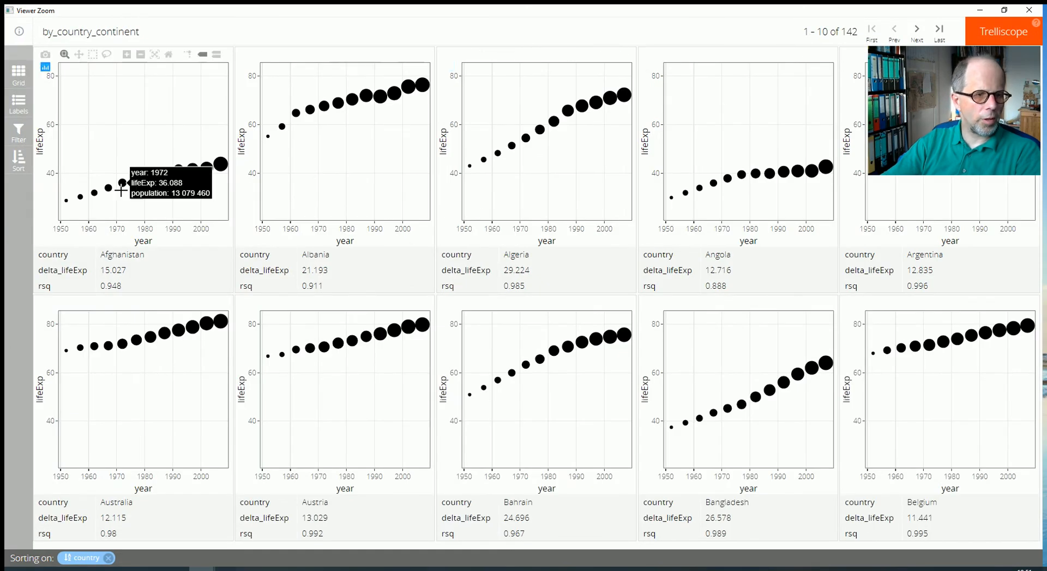
mouse_move(217, 166)
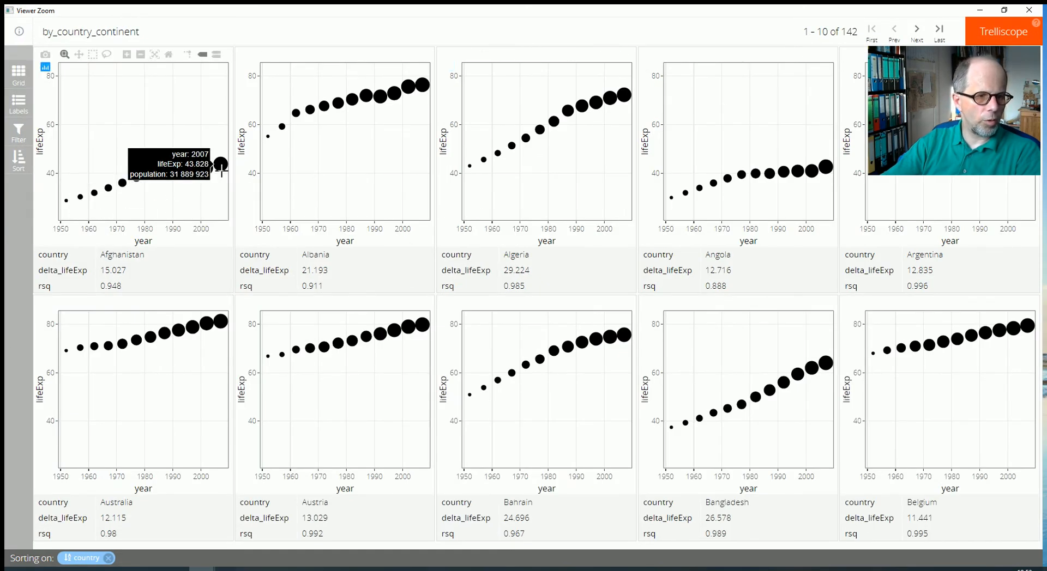
left_click(18, 162)
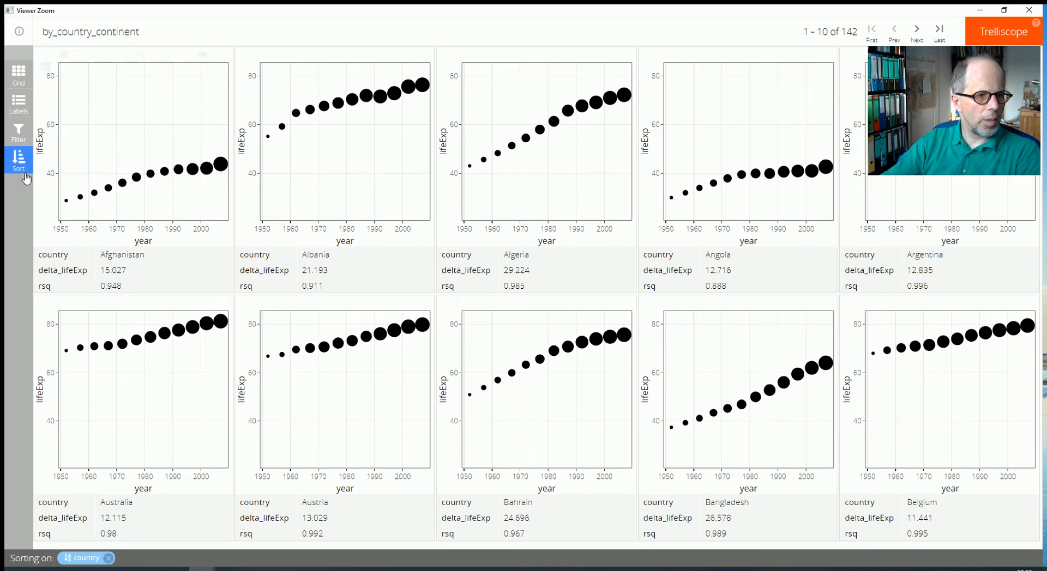
left_click(18, 160)
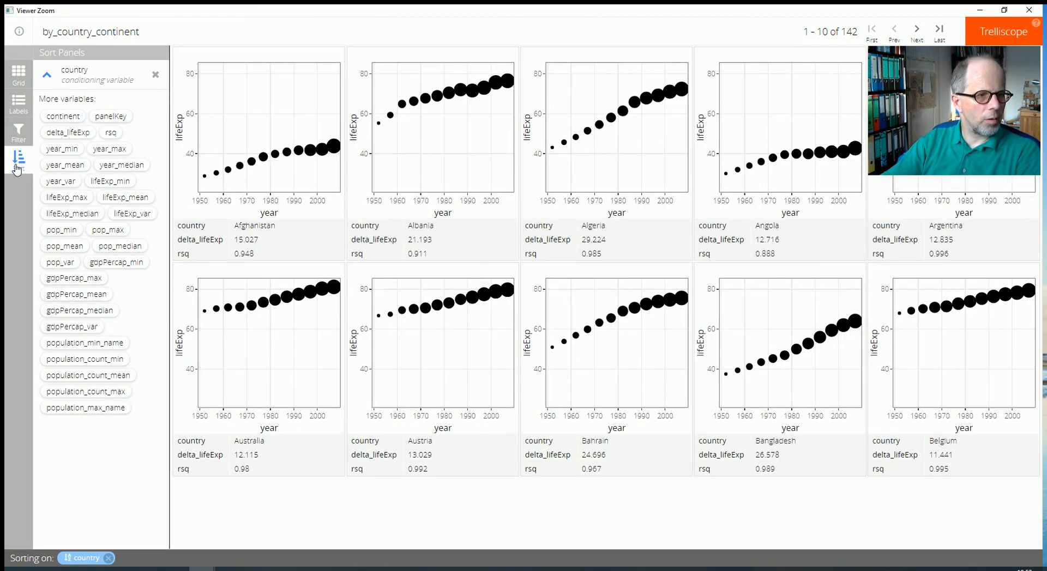
Sort panels by delta_lifeExp alone, smallest first, so Norway at 7.526 leads
left_click(66, 133)
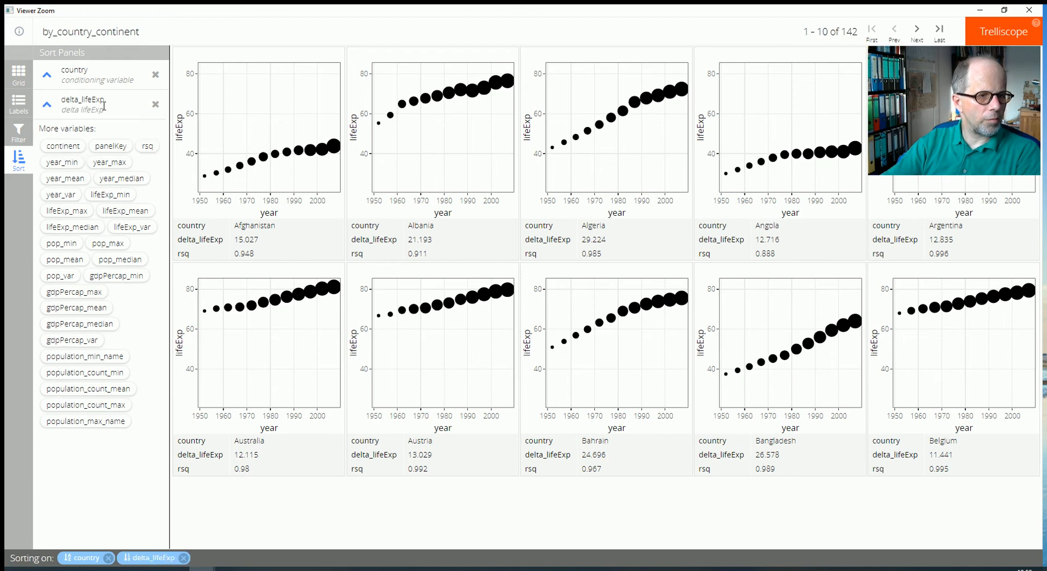
left_click(155, 74)
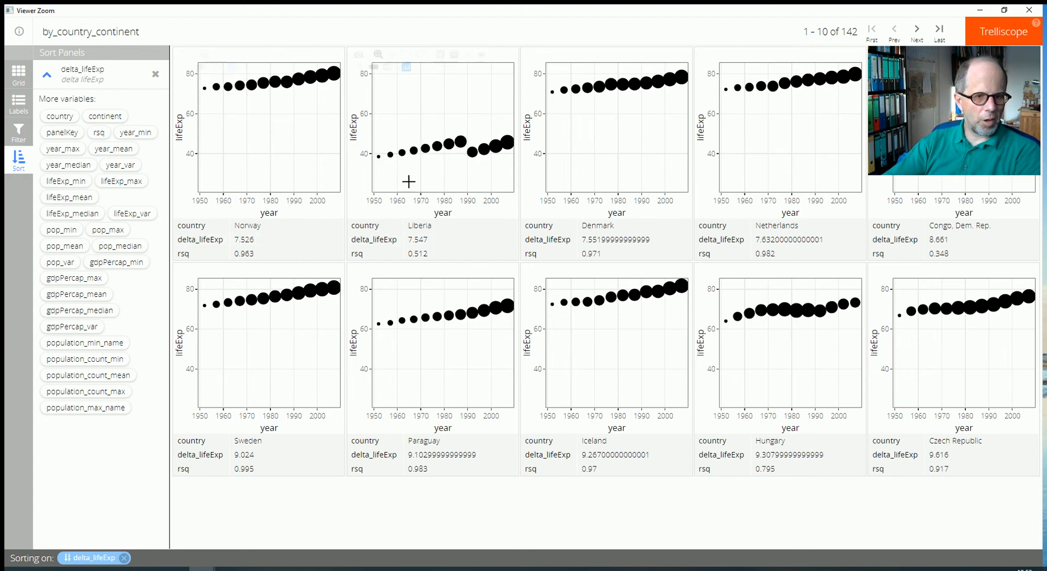
mouse_move(379, 157)
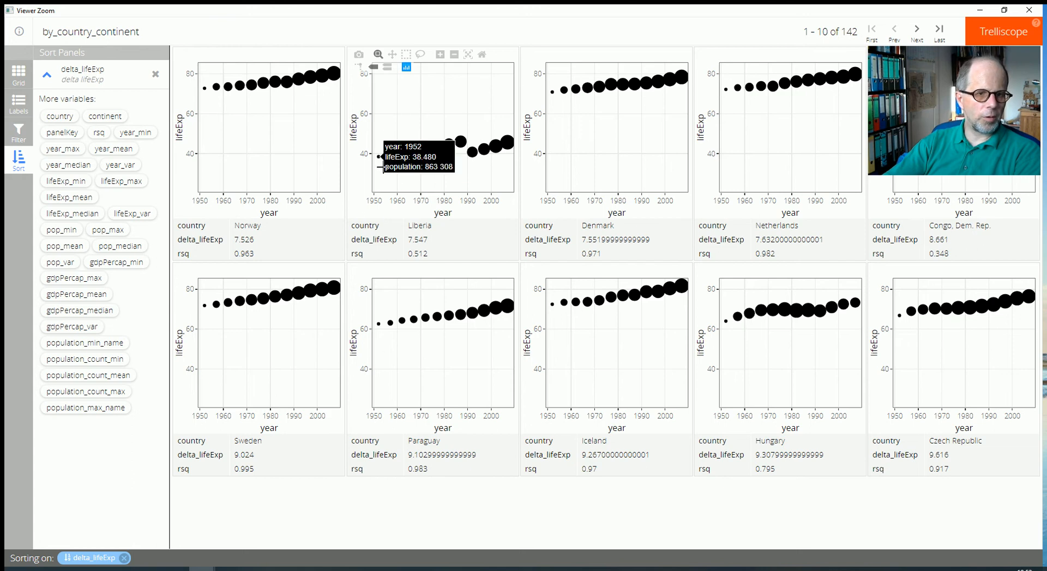
mouse_move(419, 185)
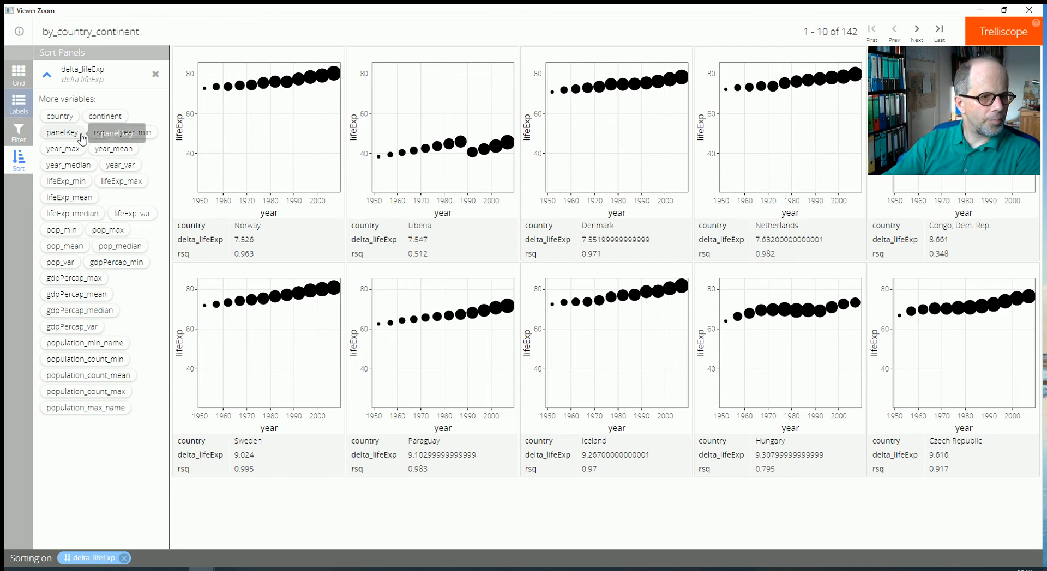
Sort panels by rsq ascending, starting with Rwanda at 0.017, then Botswana and Zimbabwe
left_click(105, 133)
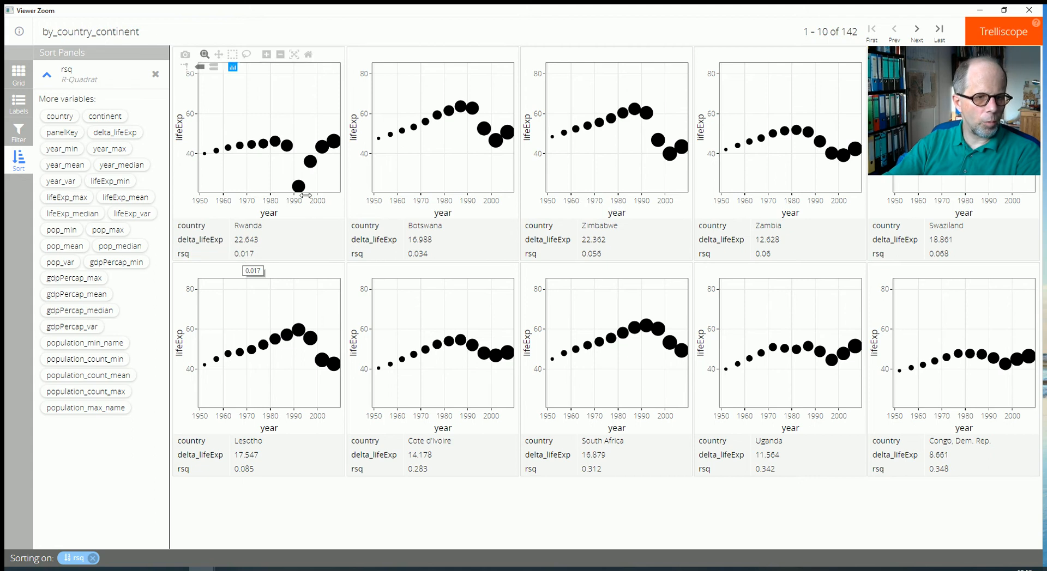
mouse_move(225, 160)
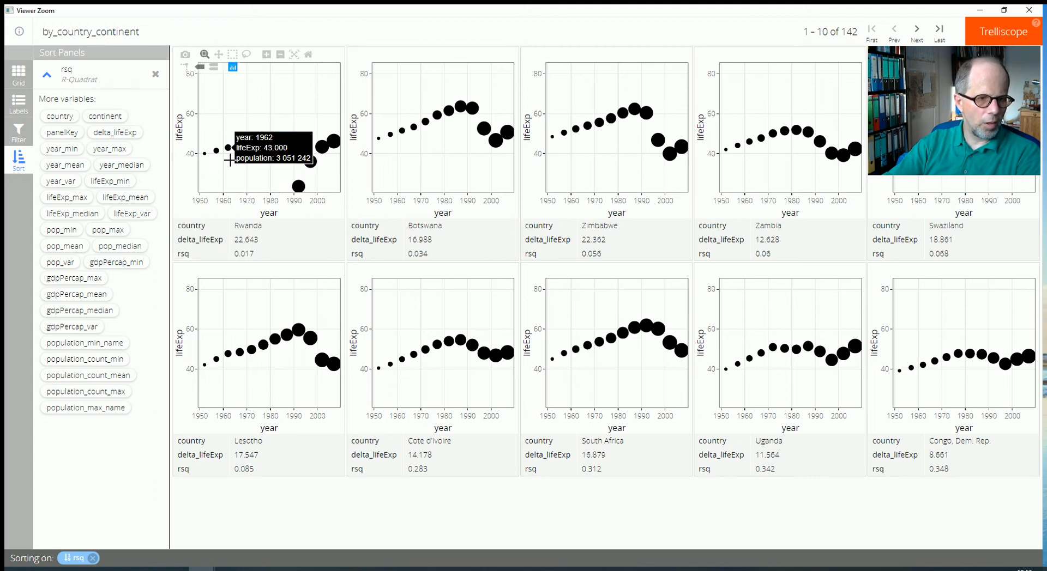
mouse_move(324, 157)
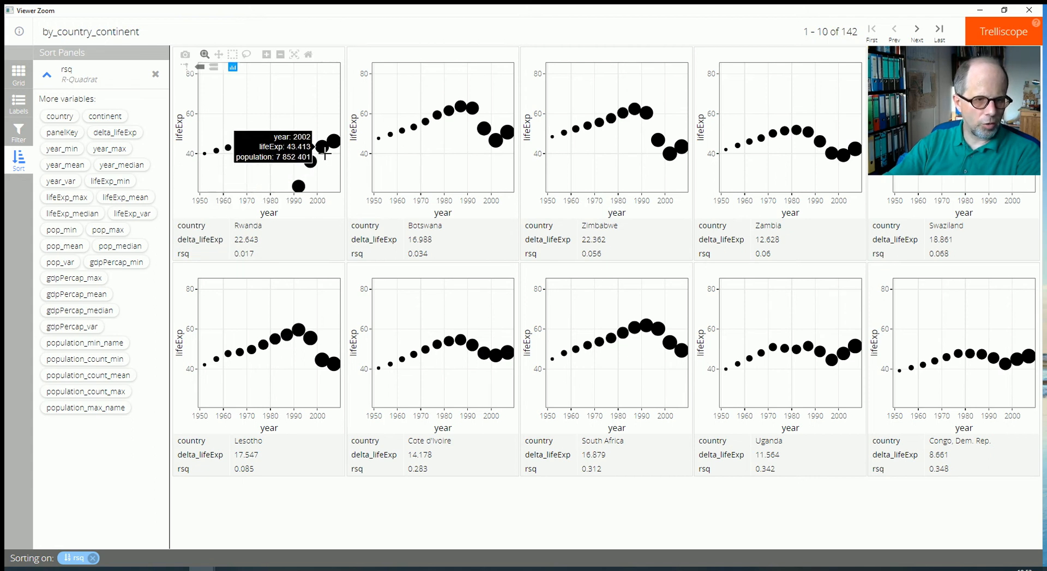
mouse_move(251, 190)
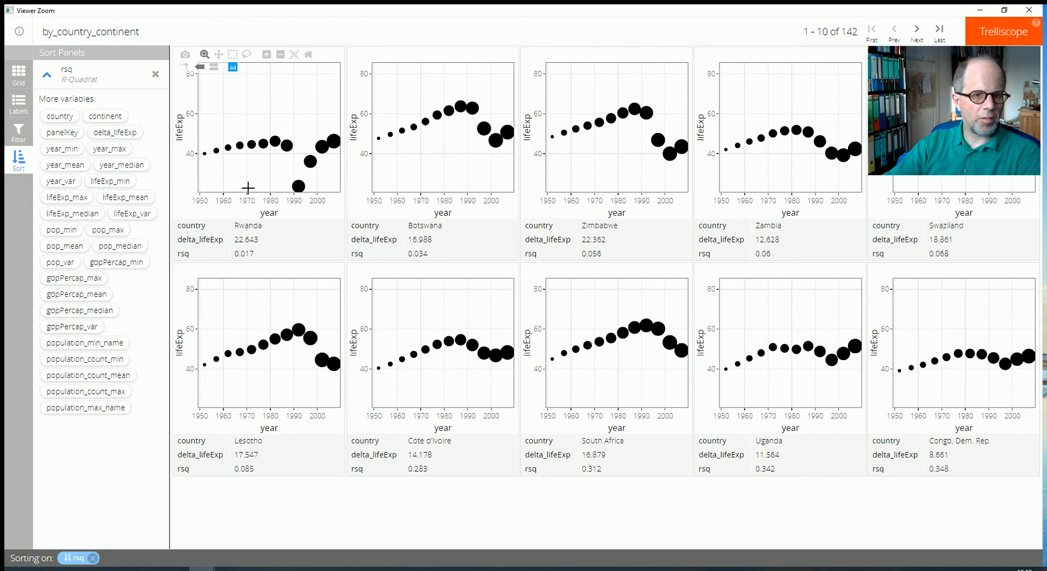
mouse_move(457, 132)
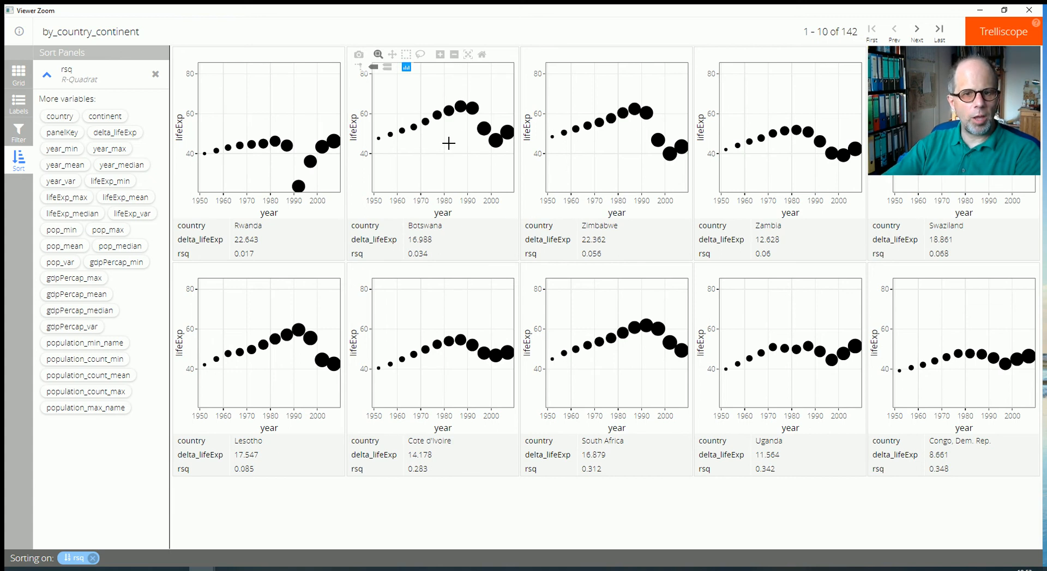
mouse_move(399, 139)
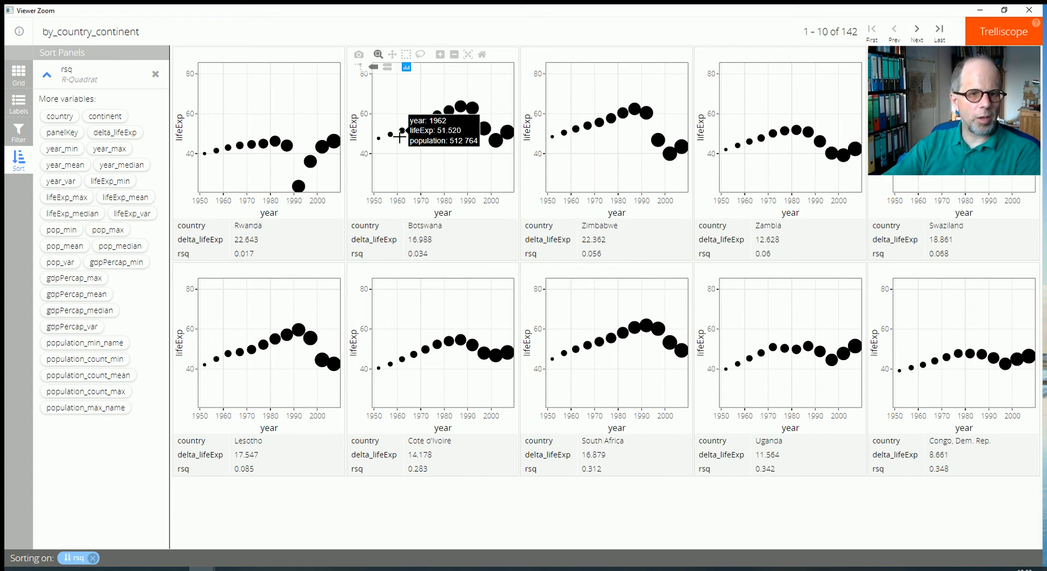
mouse_move(557, 147)
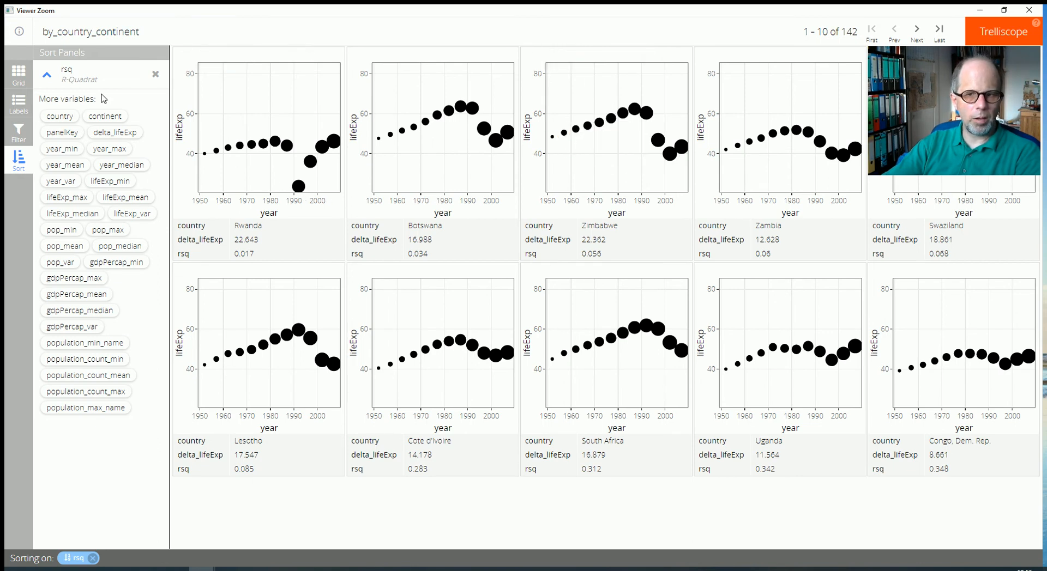
mouse_move(41, 80)
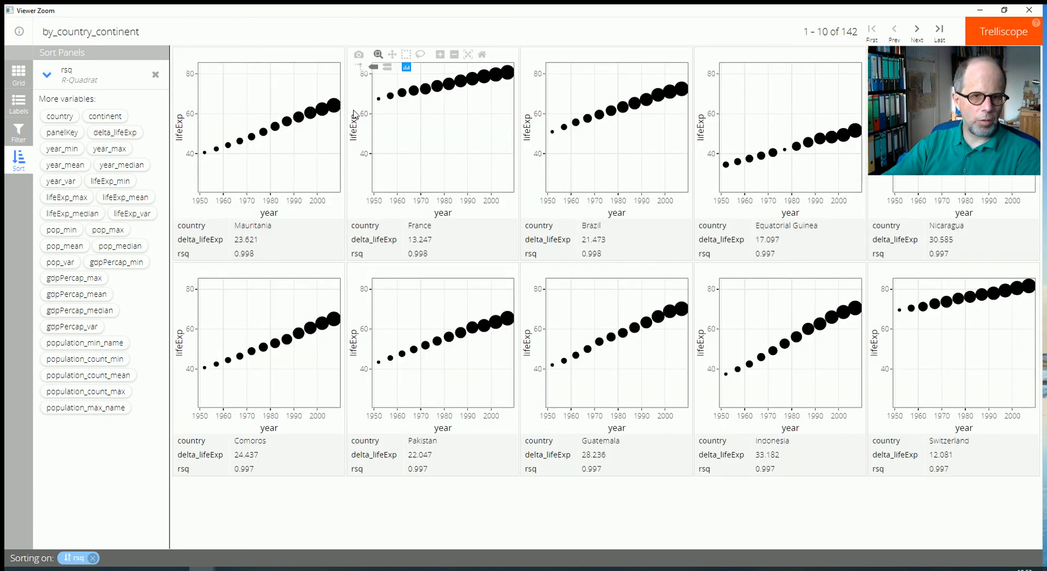
mouse_move(492, 73)
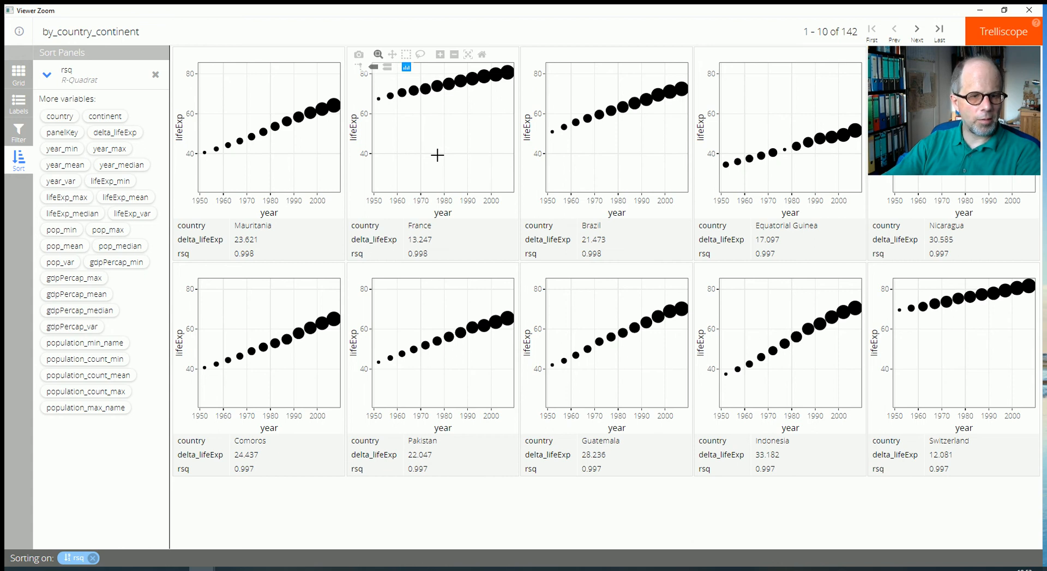
mouse_move(246, 157)
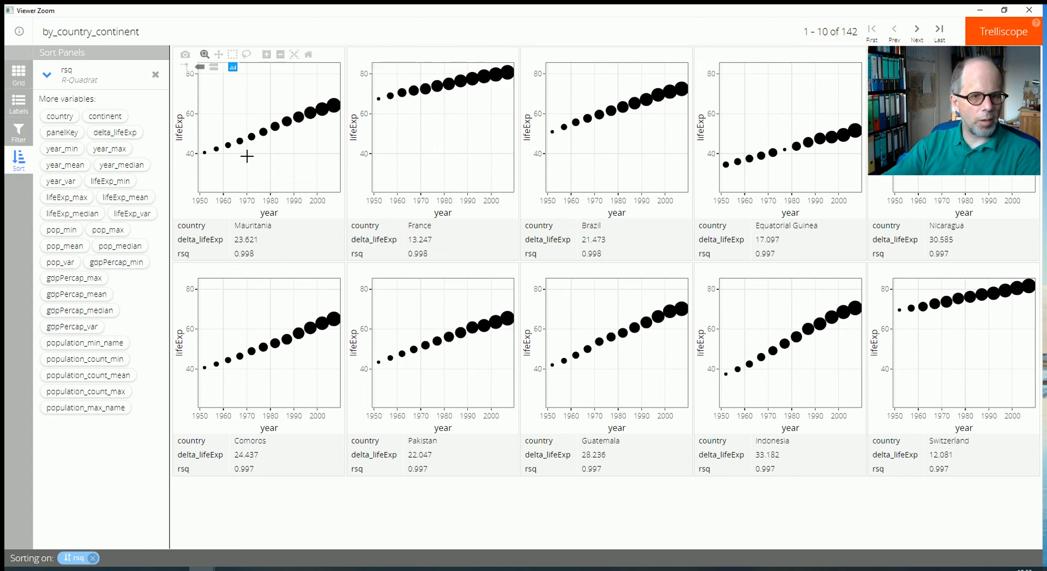
mouse_move(365, 105)
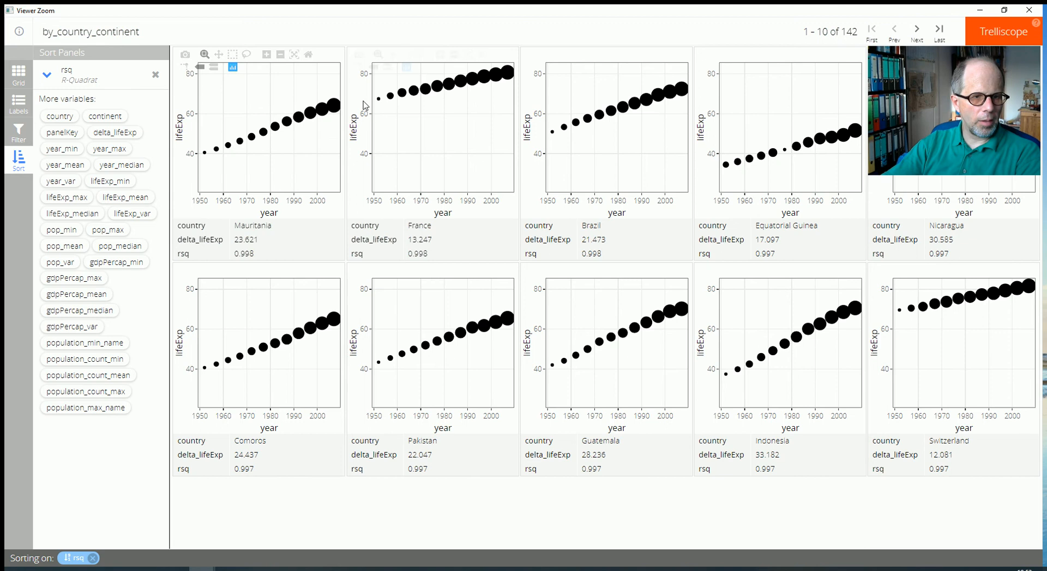
mouse_move(497, 77)
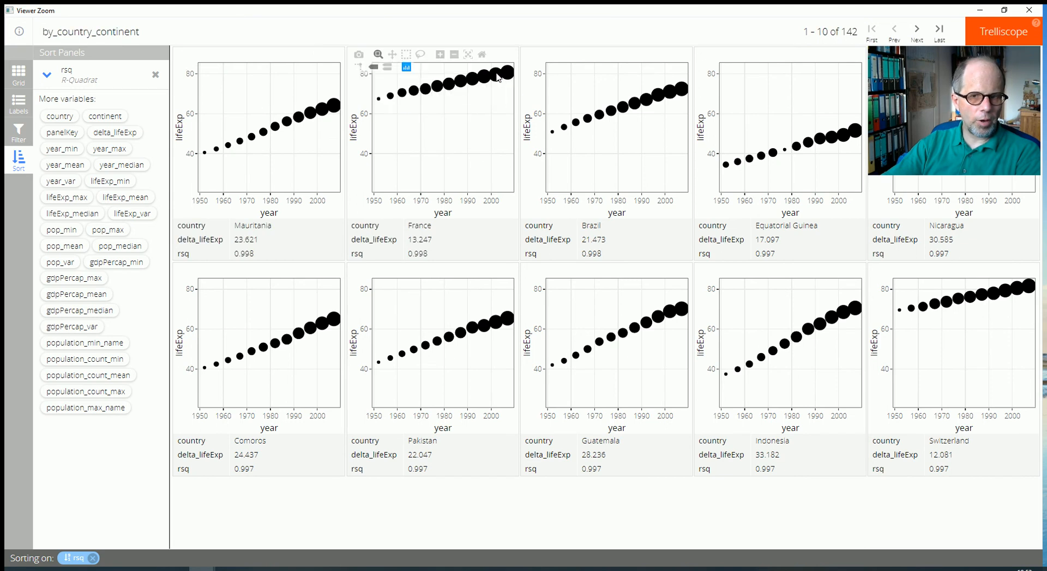
mouse_move(681, 78)
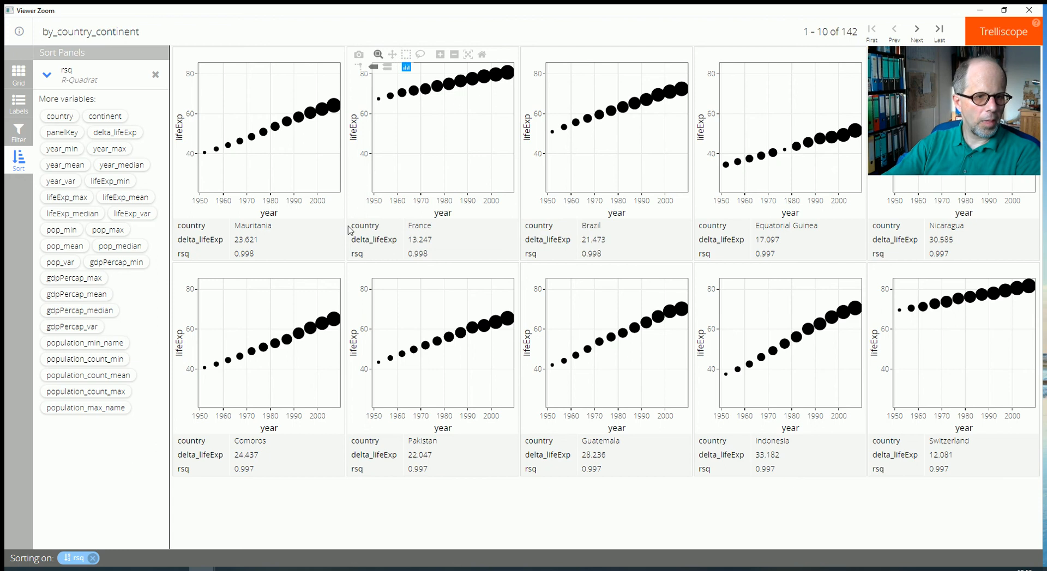
mouse_move(915, 327)
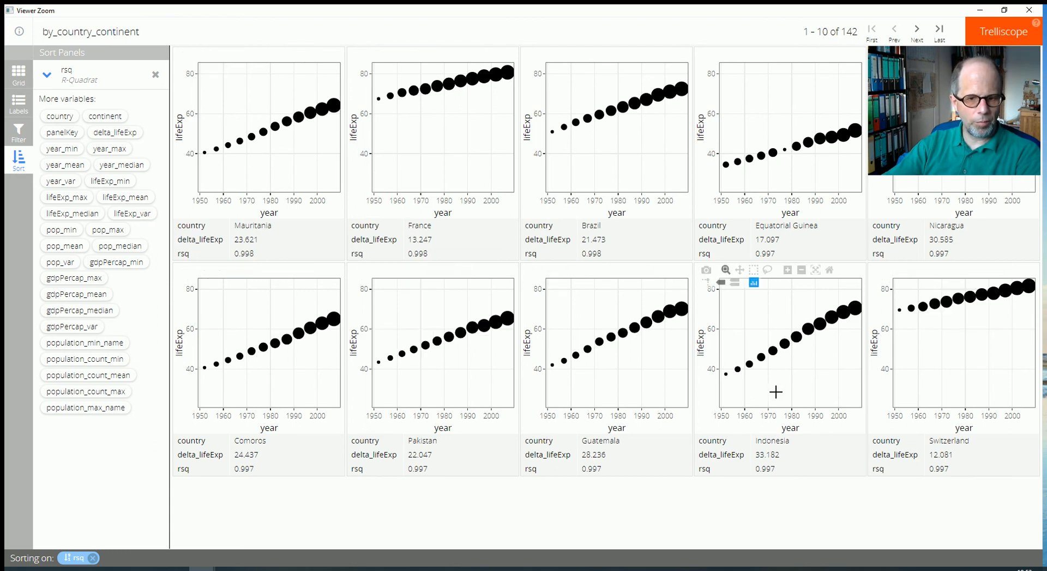
mouse_move(742, 368)
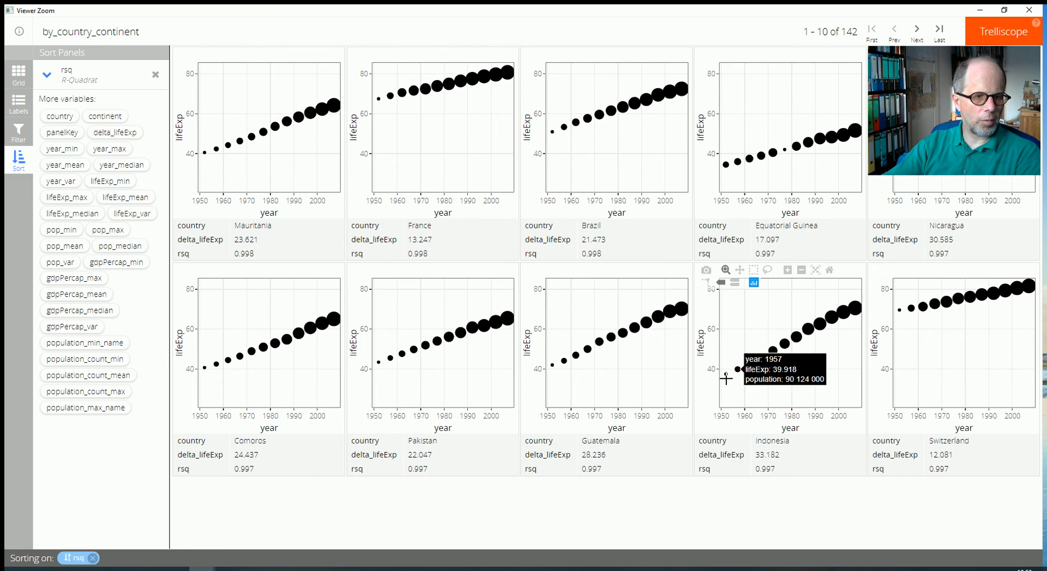
mouse_move(296, 114)
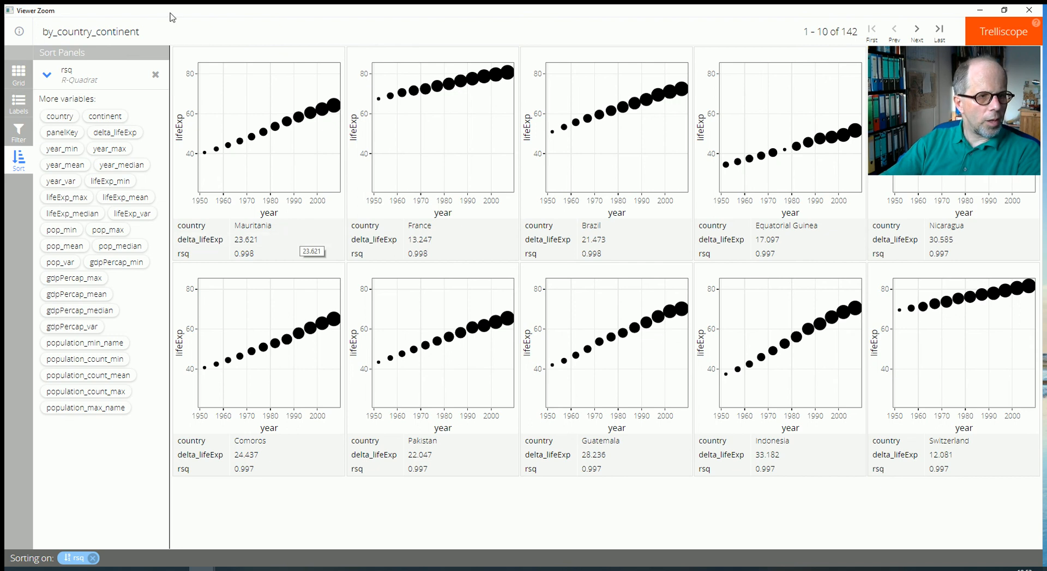
Bring up the panel Filter options to restrict the display by continent
left_click(19, 129)
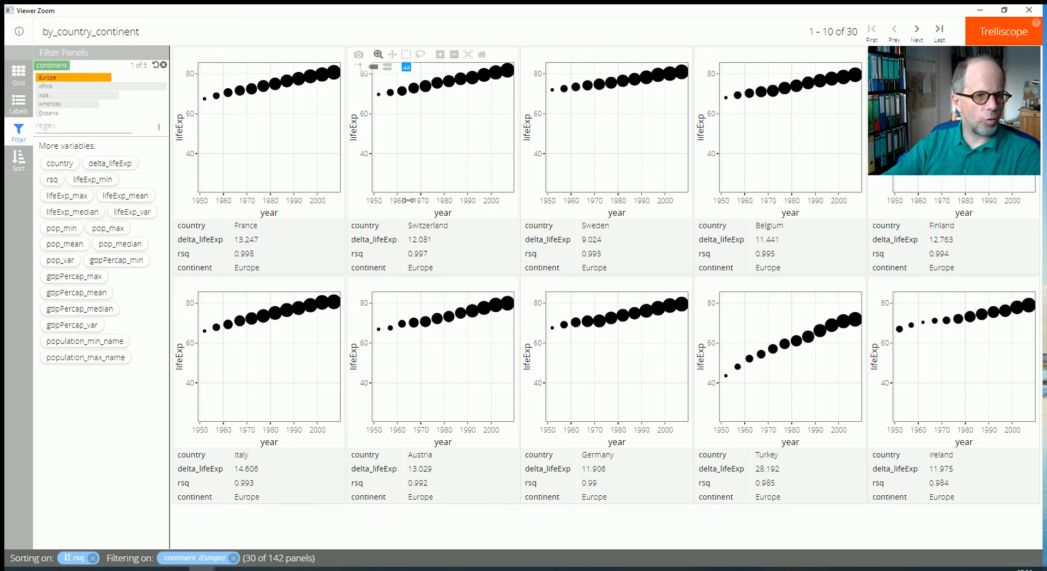
Return to Sort Panels to order the Europe panels by rsq lowest first
left_click(18, 161)
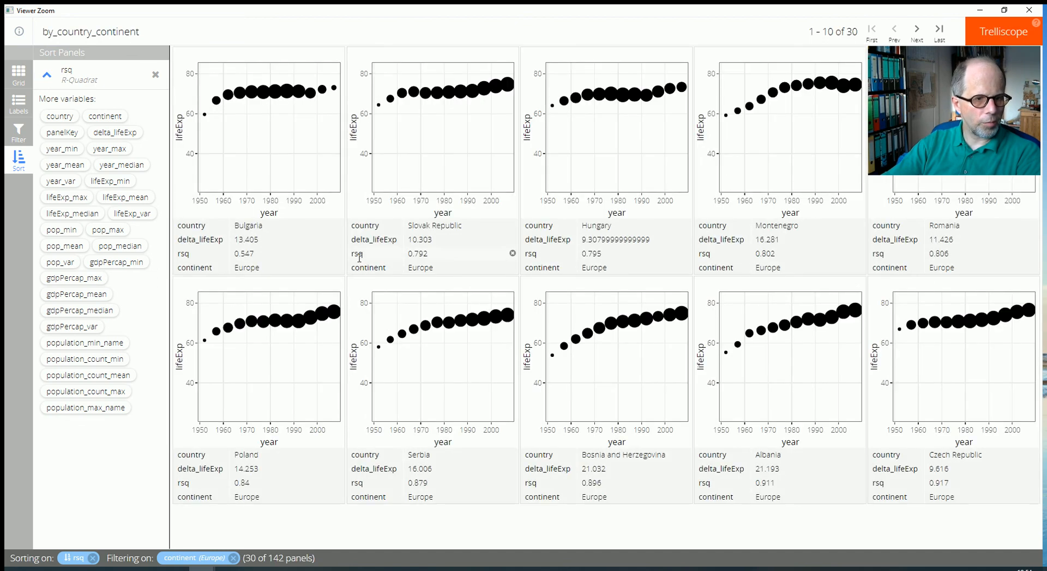
mouse_move(614, 235)
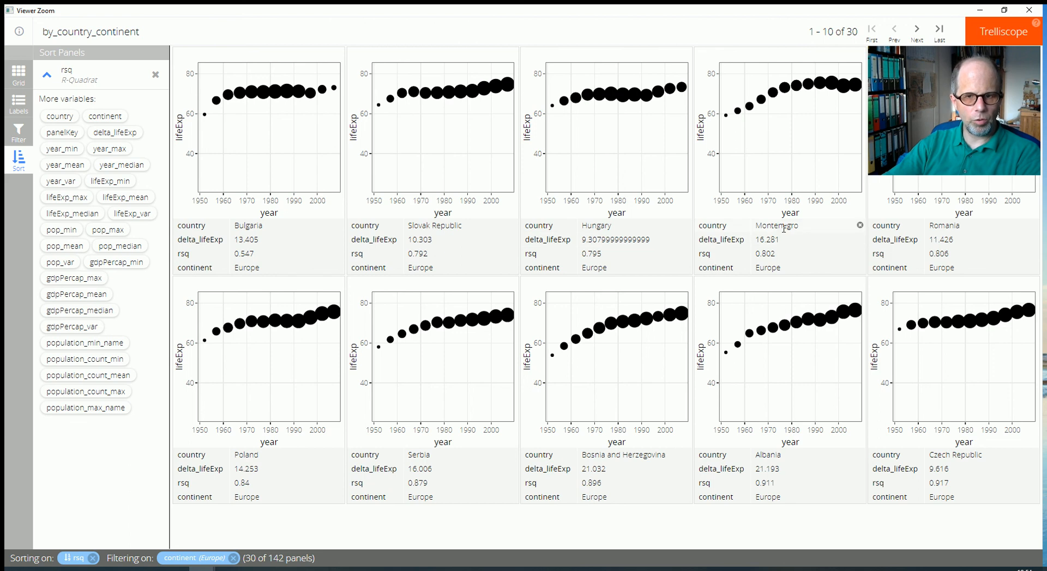
mouse_move(783, 229)
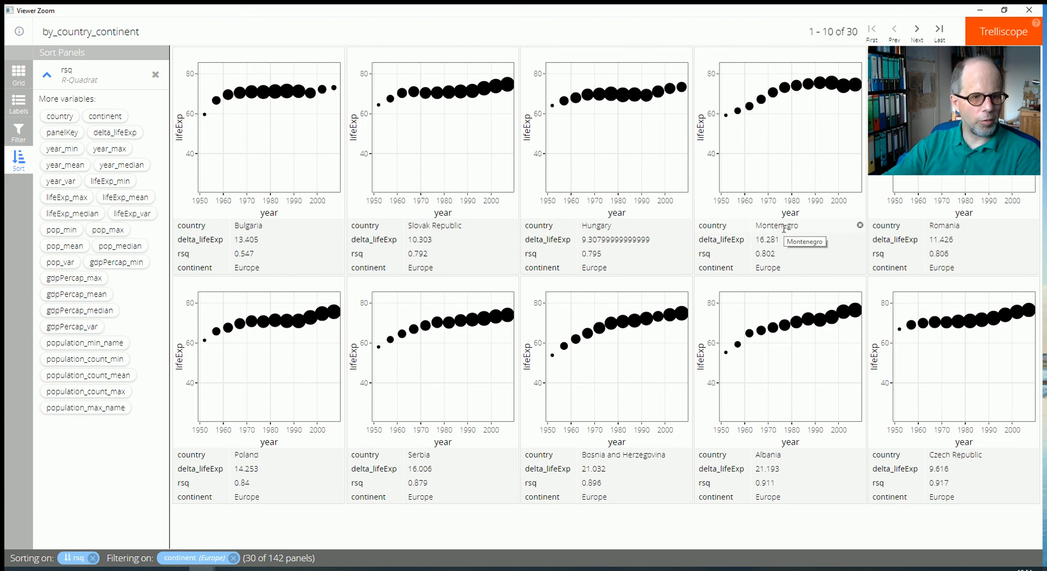
mouse_move(253, 258)
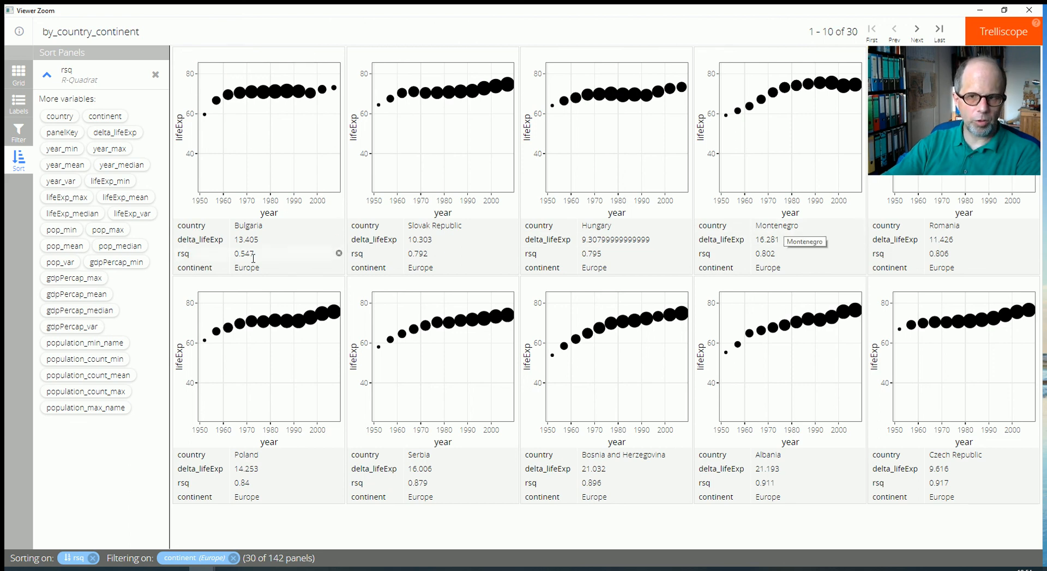